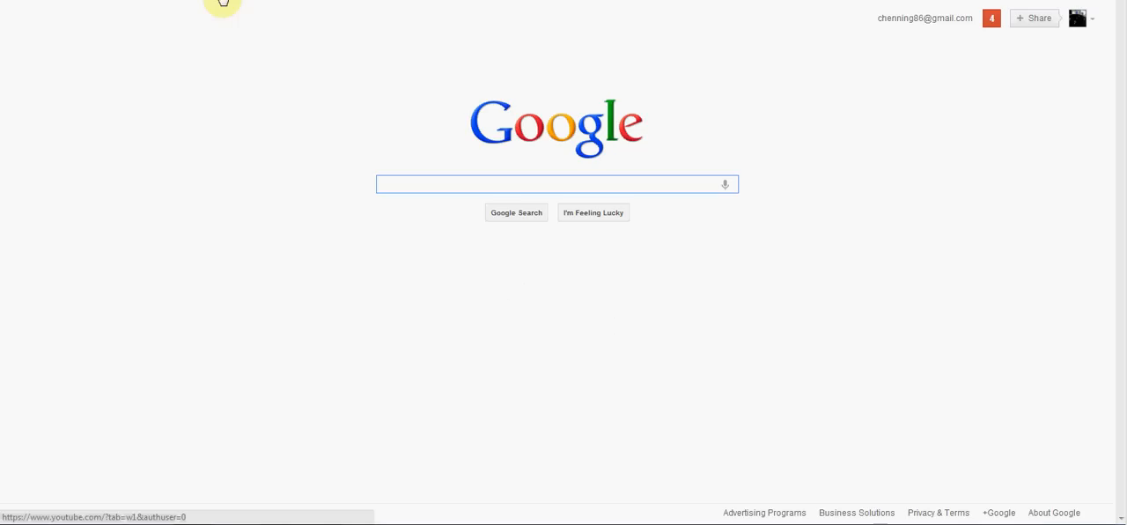
{"action": "mouse_move", "coordinate": [245, 56]}
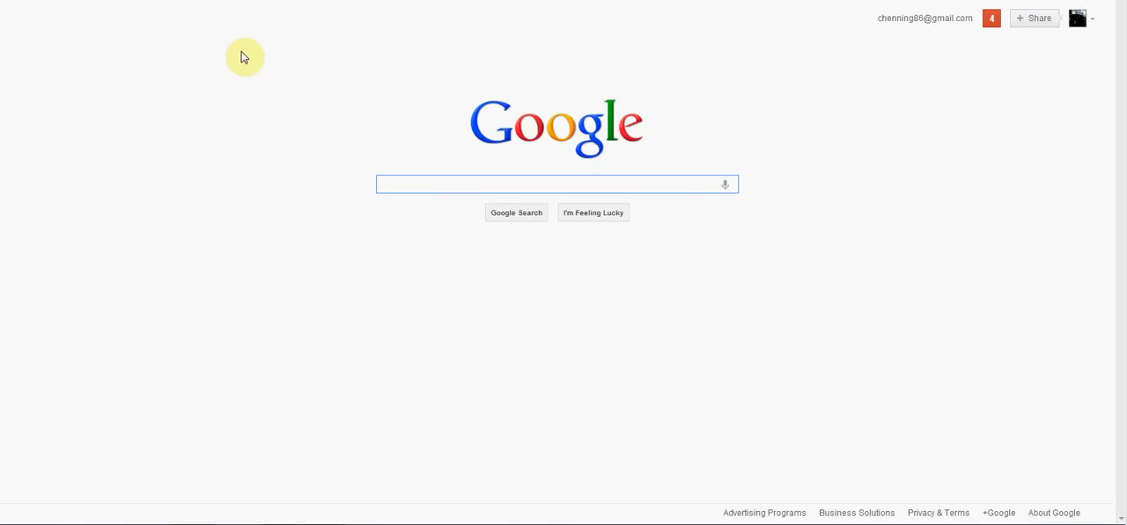
Search Google for 'google drive' and go to the official Google Drive site at My Drive.
{"action": "left_click", "coordinate": [556, 183]}
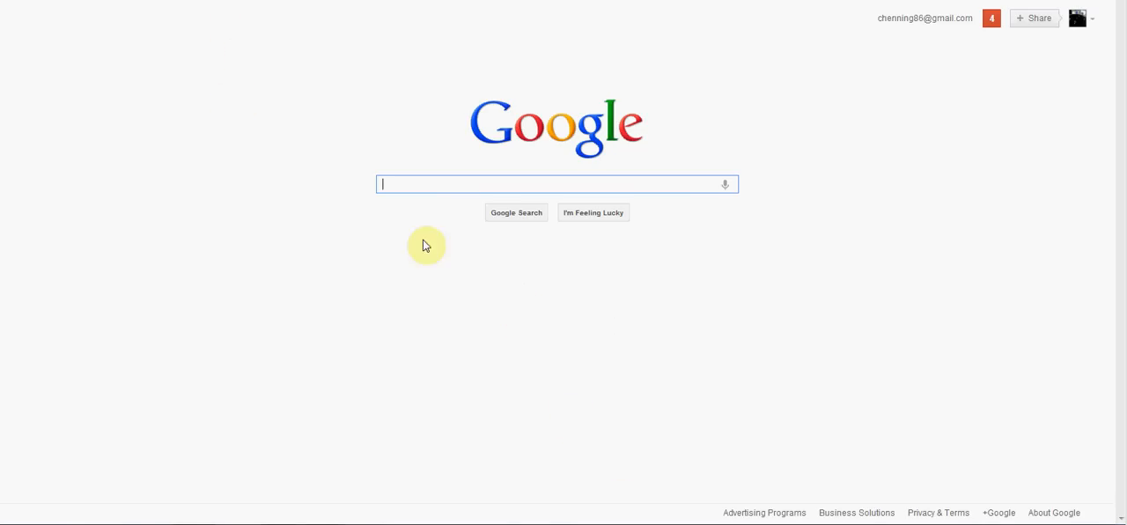
{"action": "mouse_move", "coordinate": [408, 74]}
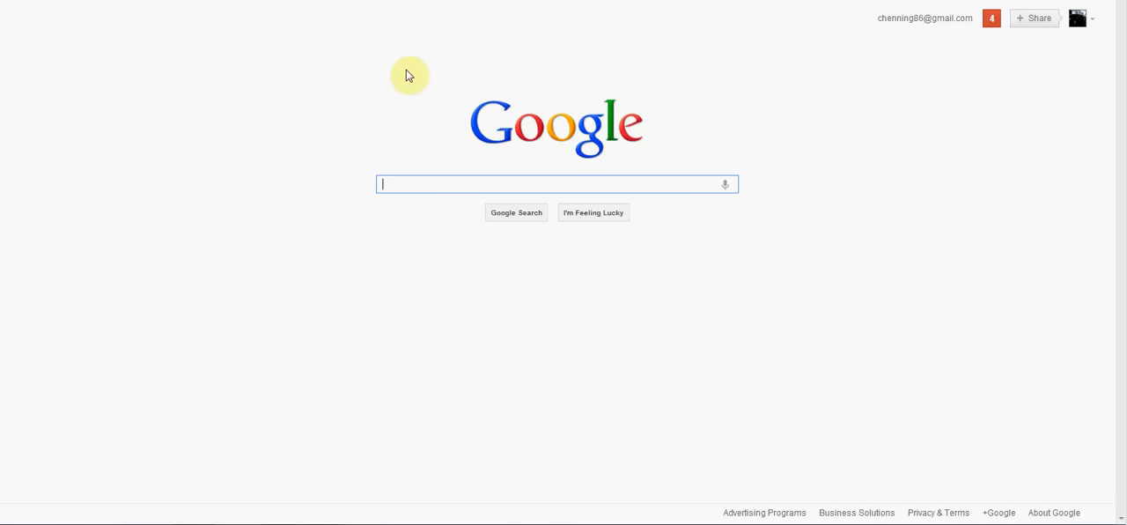
{"action": "mouse_move", "coordinate": [519, 183]}
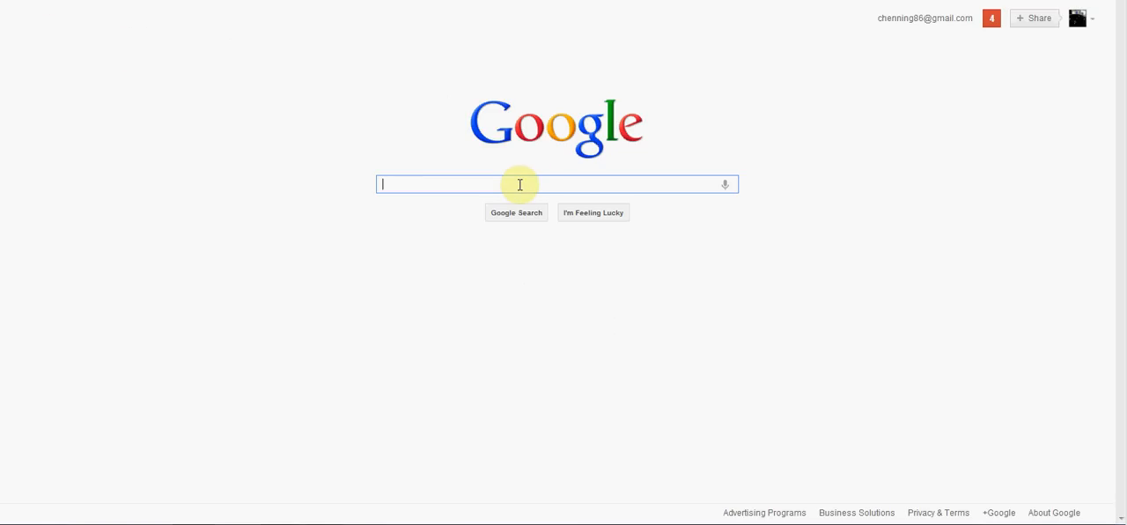
{"action": "type", "text": "google drive"}
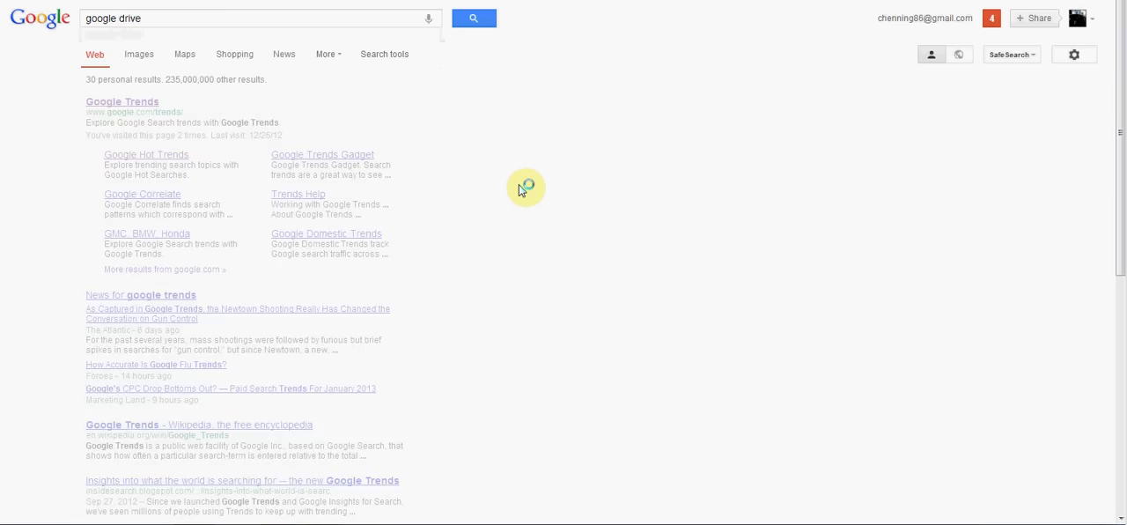
{"action": "left_click", "coordinate": [473, 18]}
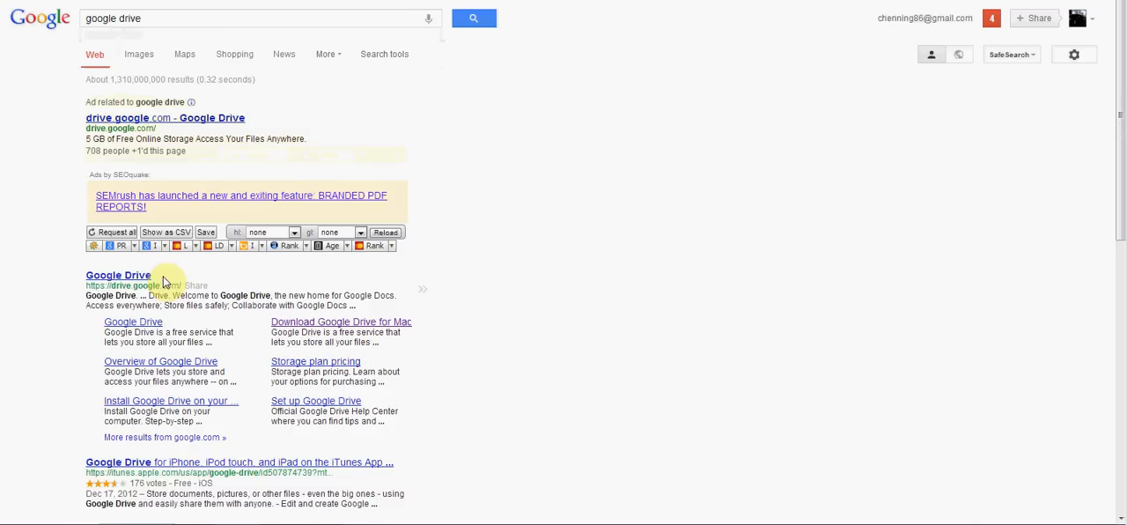
{"action": "left_click", "coordinate": [120, 275]}
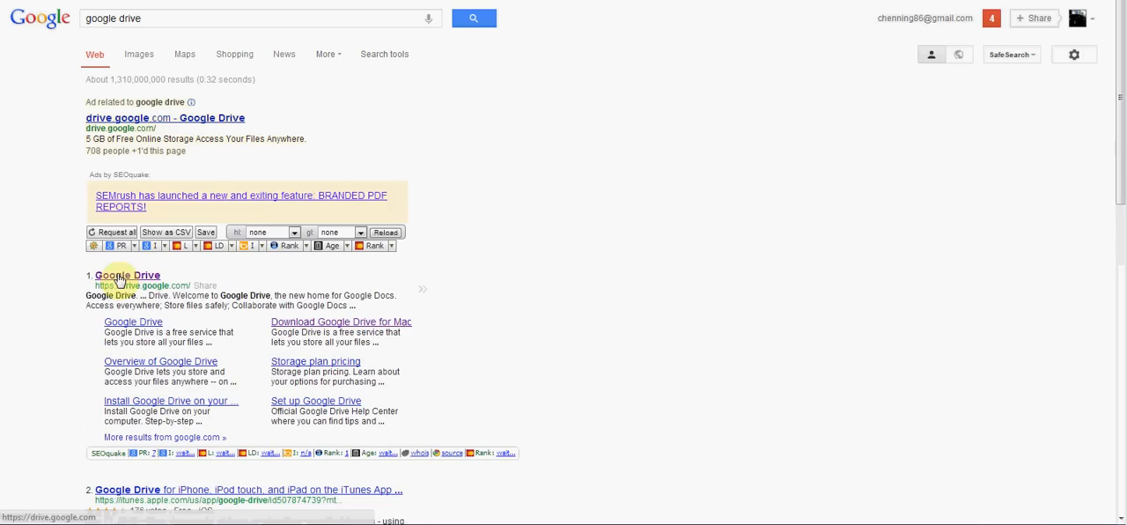
{"action": "left_click", "coordinate": [127, 275]}
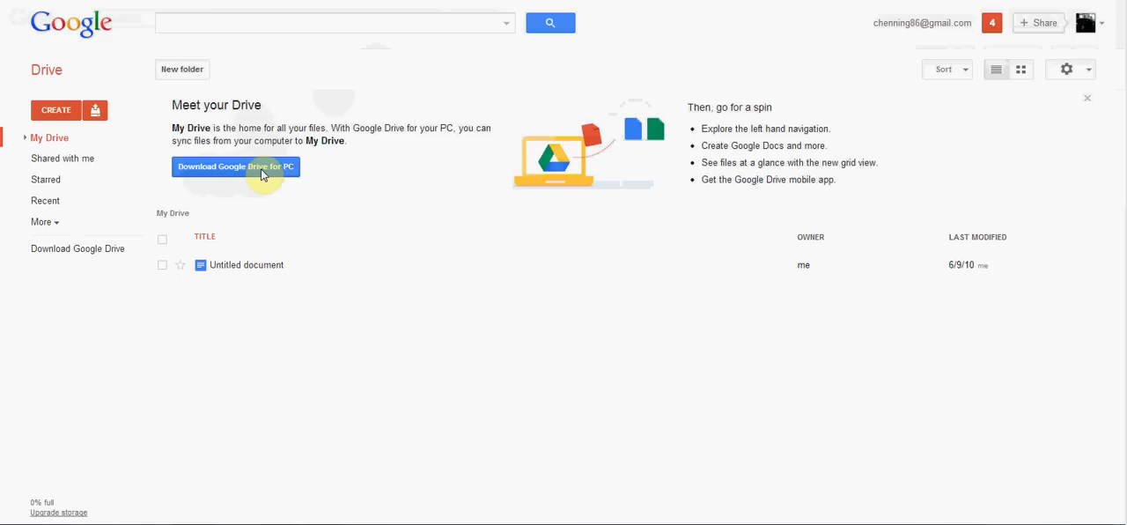
Start the Google Drive for PC download from the My Drive welcome banner.
{"action": "left_click", "coordinate": [236, 166]}
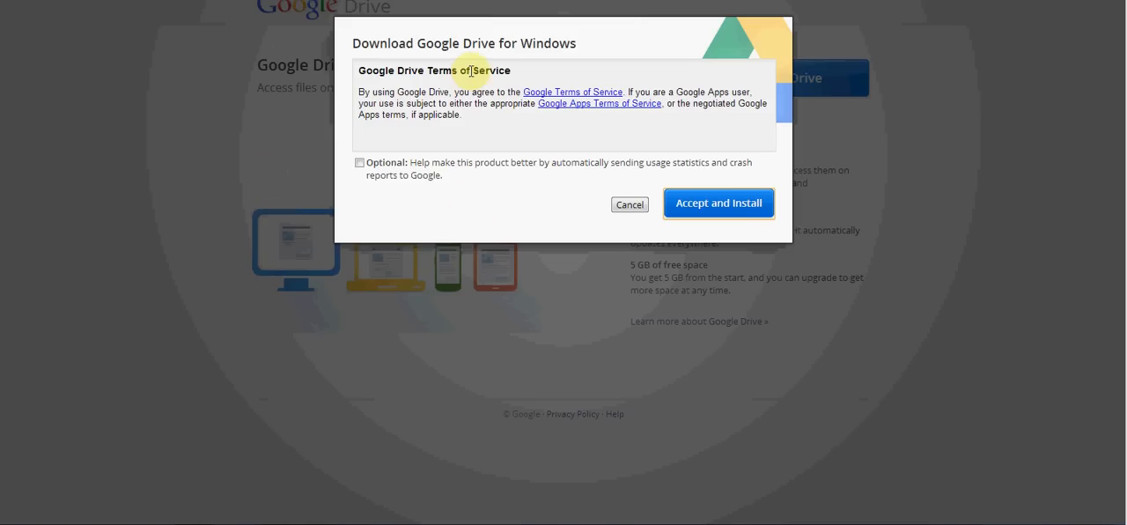
{"action": "mouse_move", "coordinate": [469, 139]}
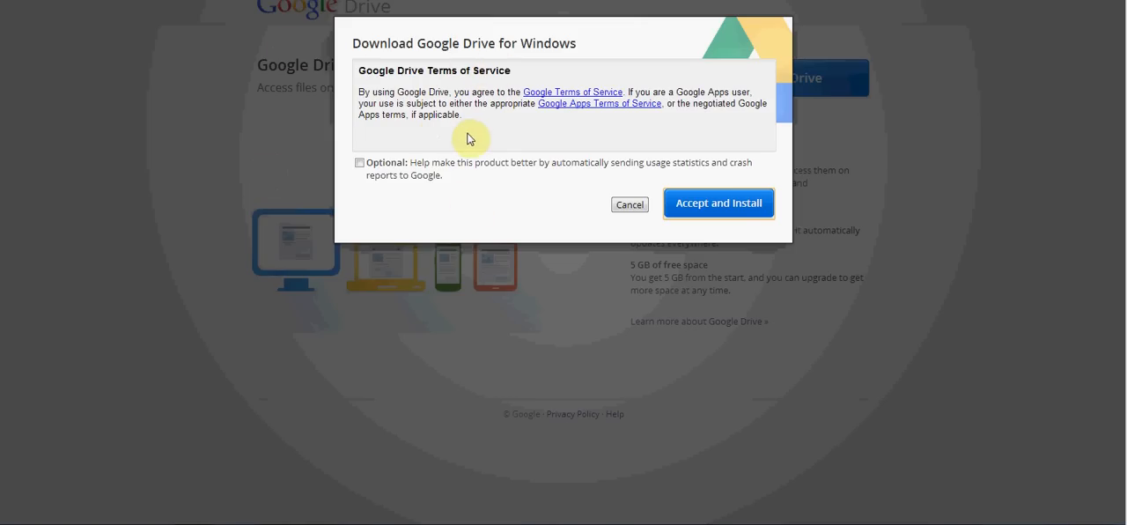
{"action": "mouse_move", "coordinate": [486, 134]}
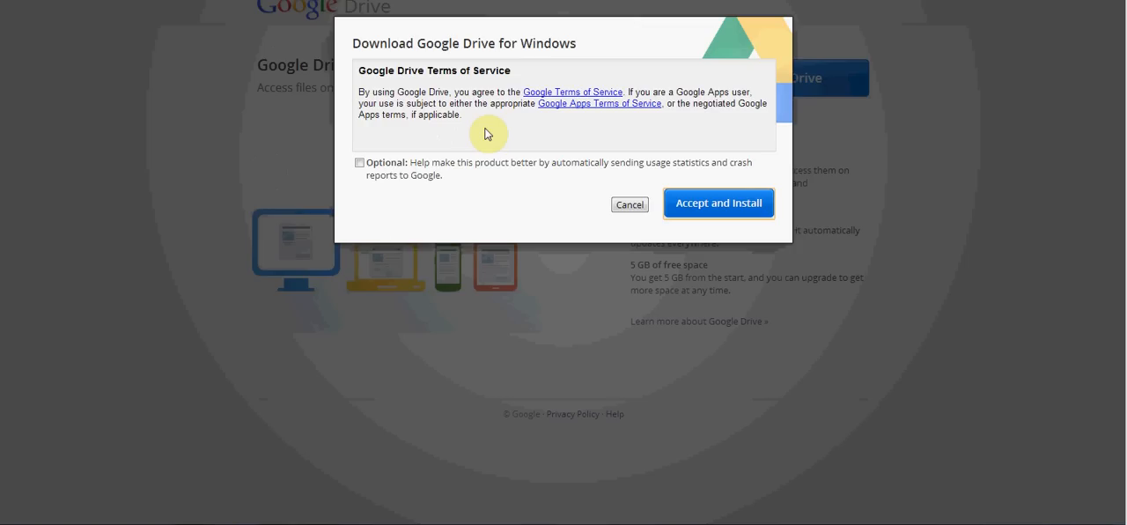
{"action": "mouse_move", "coordinate": [598, 220]}
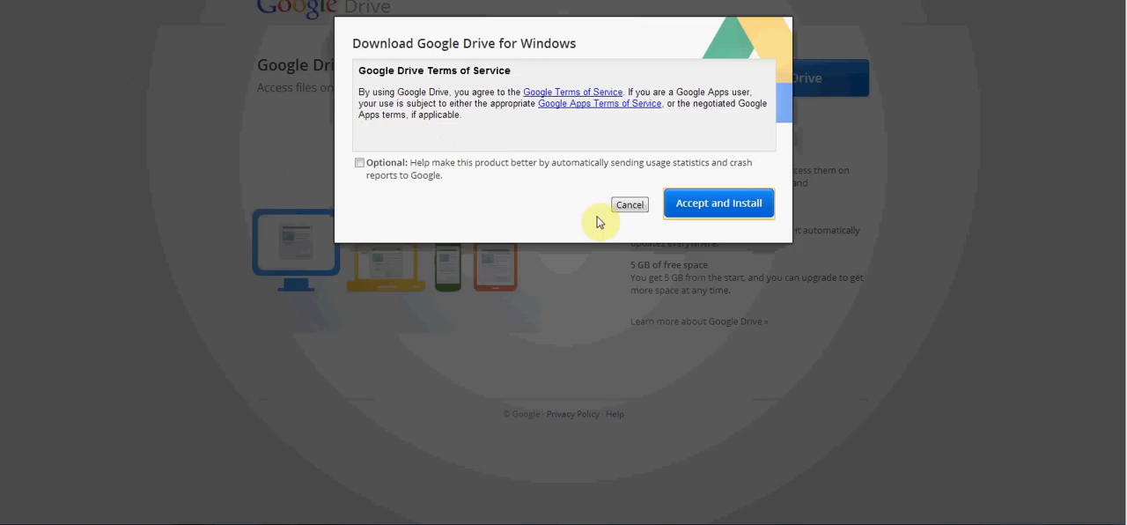
{"action": "mouse_move", "coordinate": [719, 202]}
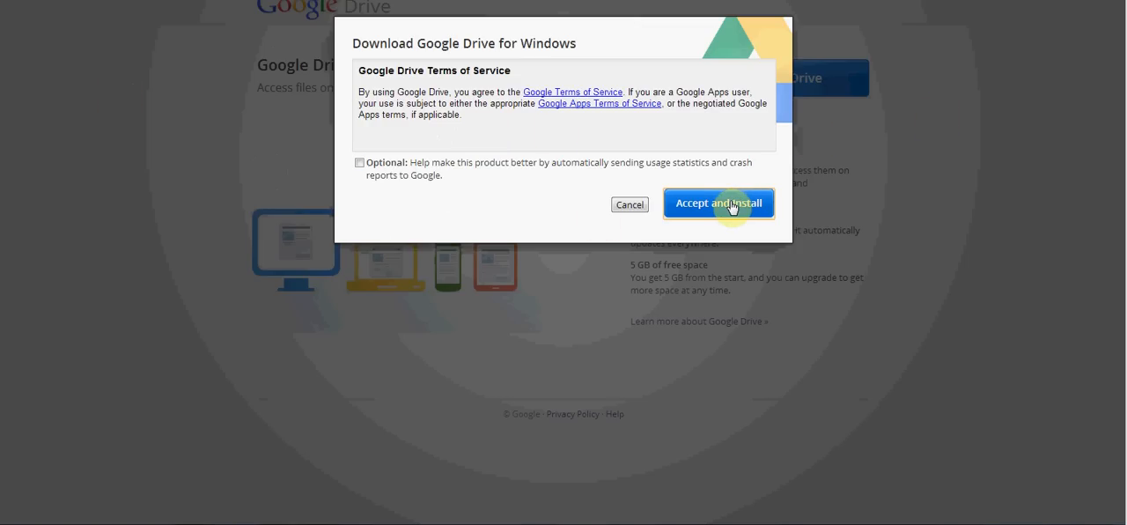
Accept the terms to install Google Drive for Windows and dismiss the success message.
{"action": "left_click", "coordinate": [718, 202]}
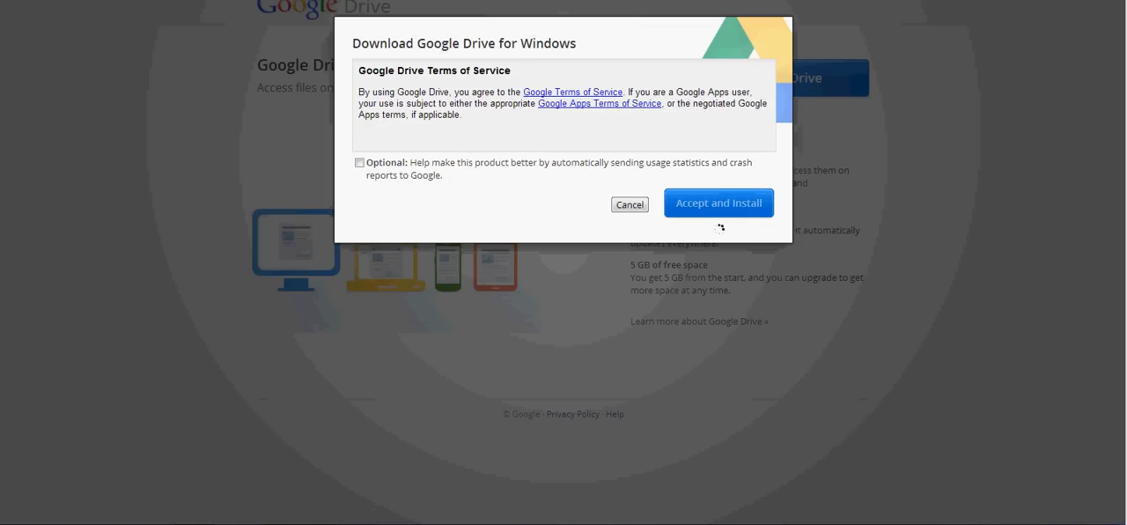
{"action": "left_click", "coordinate": [719, 203]}
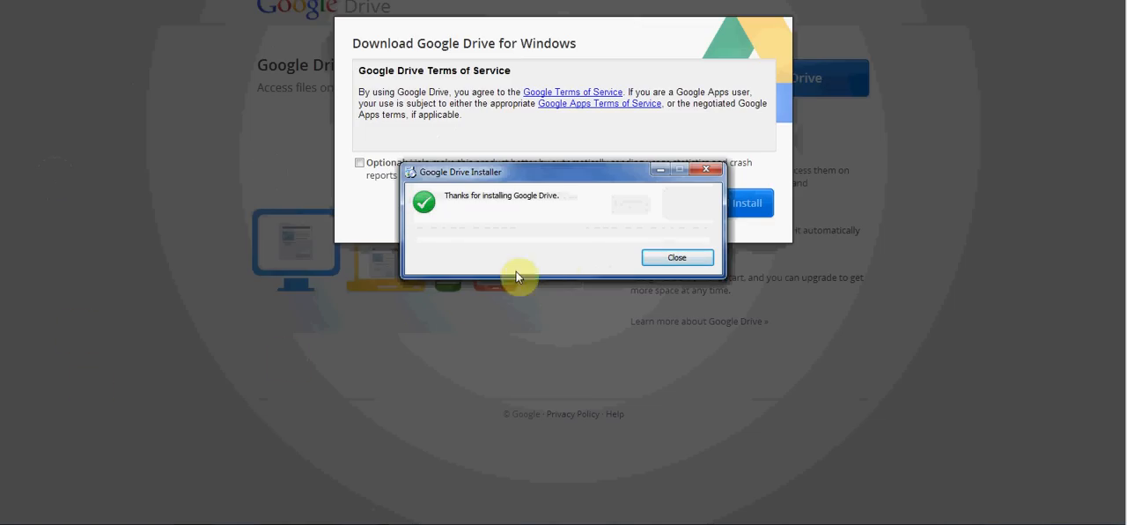
{"action": "left_click", "coordinate": [677, 257]}
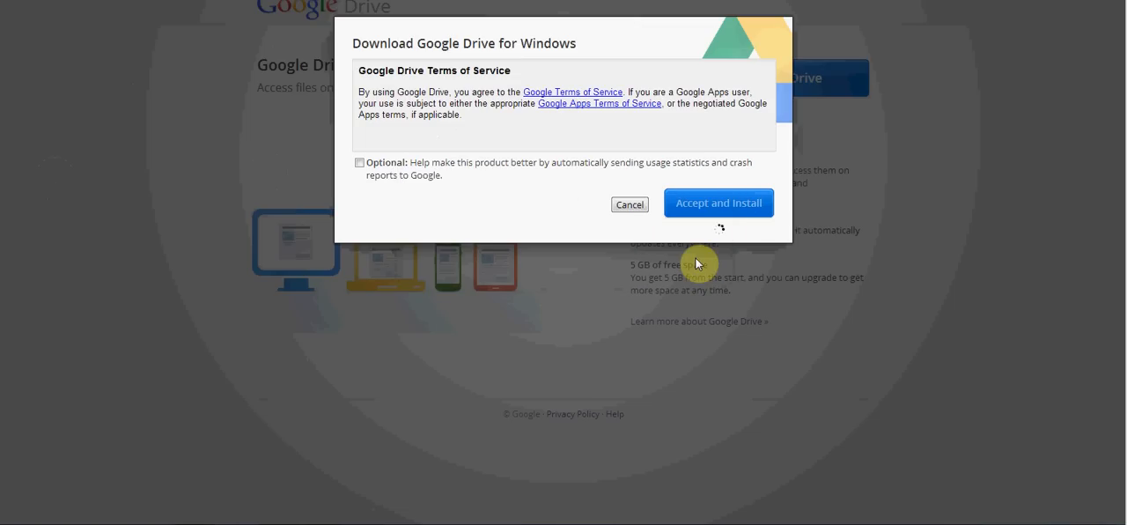
{"action": "mouse_move", "coordinate": [607, 324]}
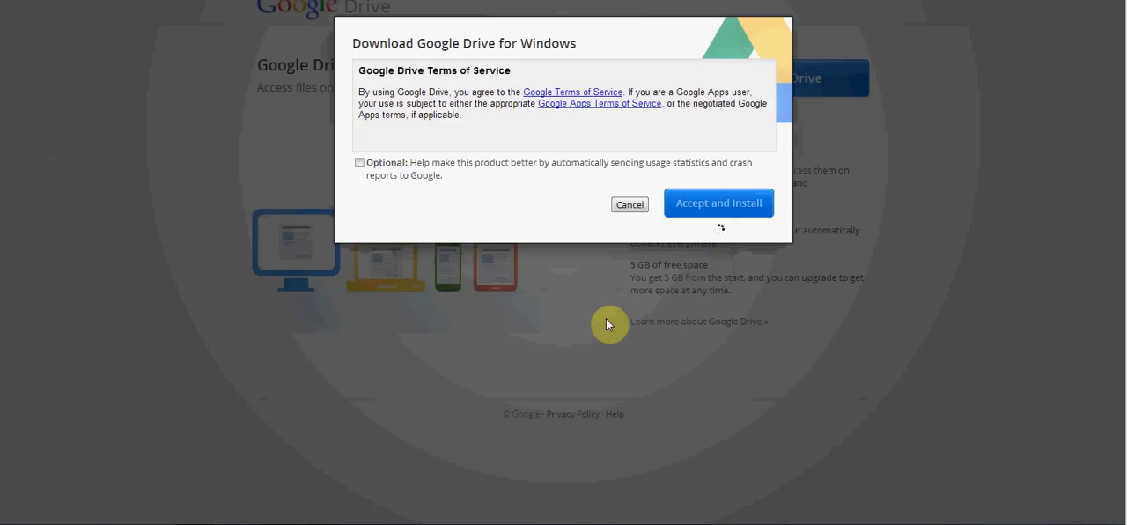
{"action": "mouse_move", "coordinate": [842, 264]}
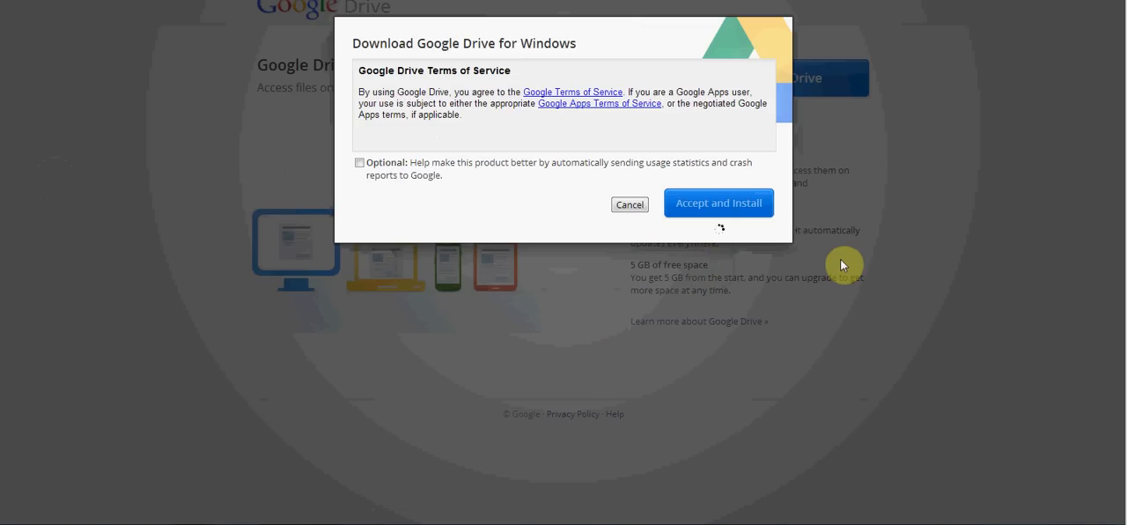
Wait on the 'Thanks for trying Google Drive' page for the googledrivesync.exe run prompt.
{"action": "left_click", "coordinate": [718, 202]}
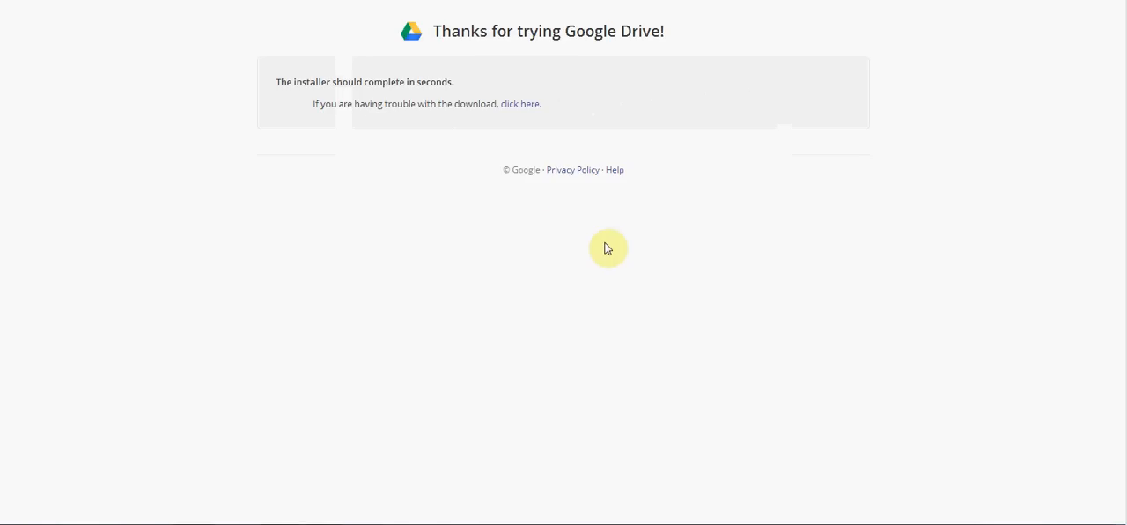
{"action": "mouse_move", "coordinate": [444, 81]}
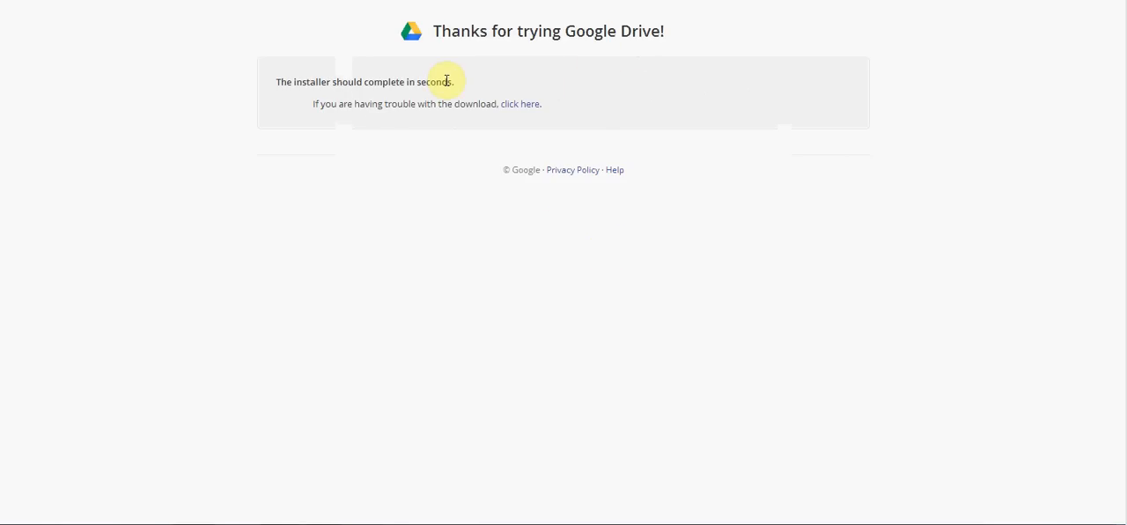
{"action": "mouse_move", "coordinate": [361, 104]}
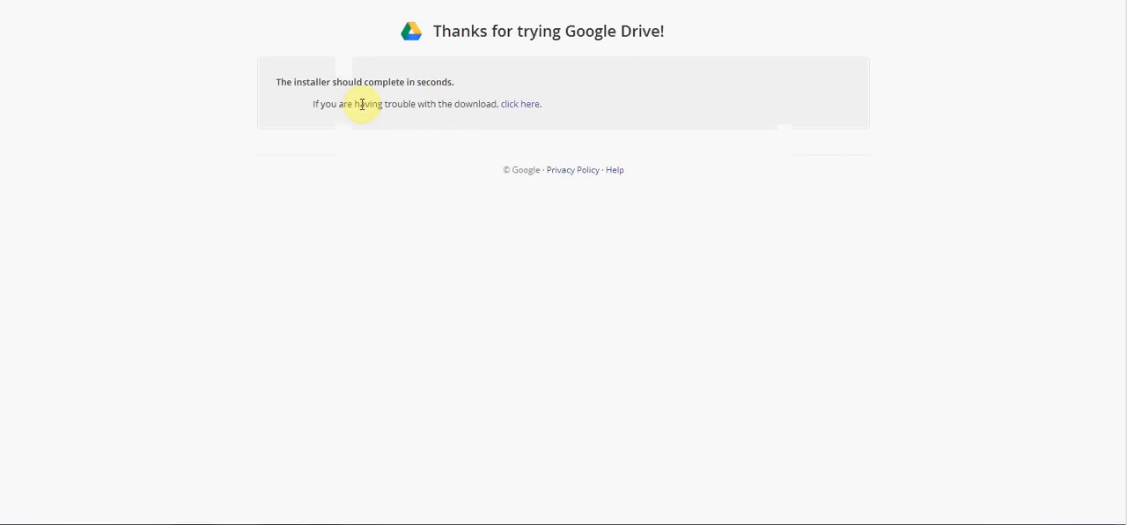
{"action": "mouse_move", "coordinate": [531, 243]}
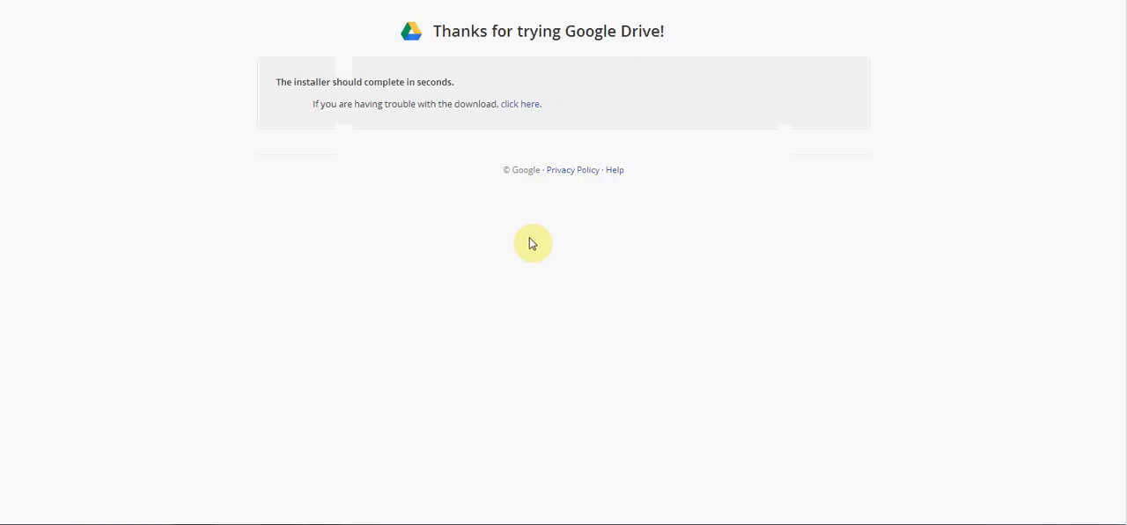
{"action": "mouse_move", "coordinate": [604, 236]}
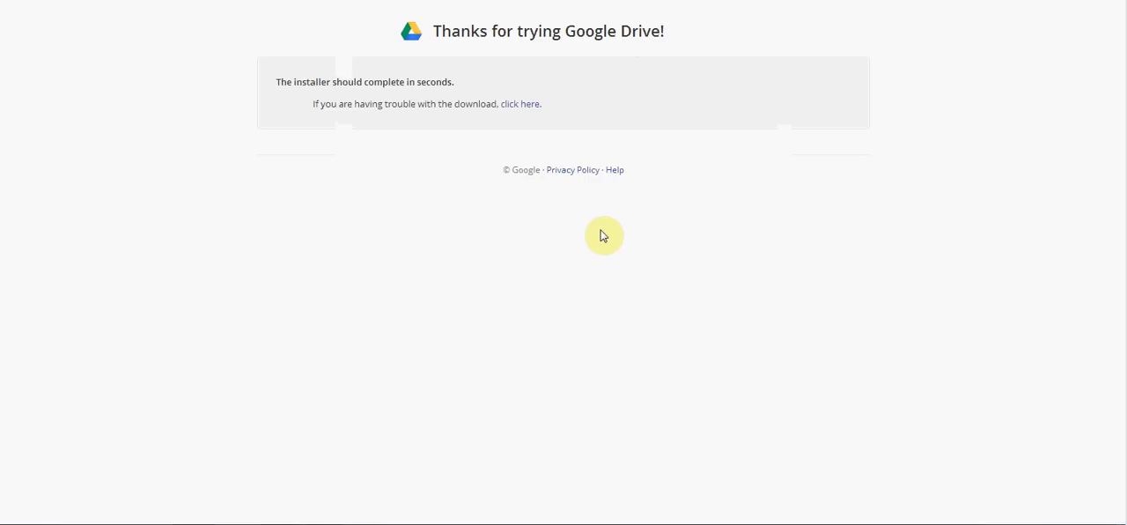
{"action": "mouse_move", "coordinate": [602, 233]}
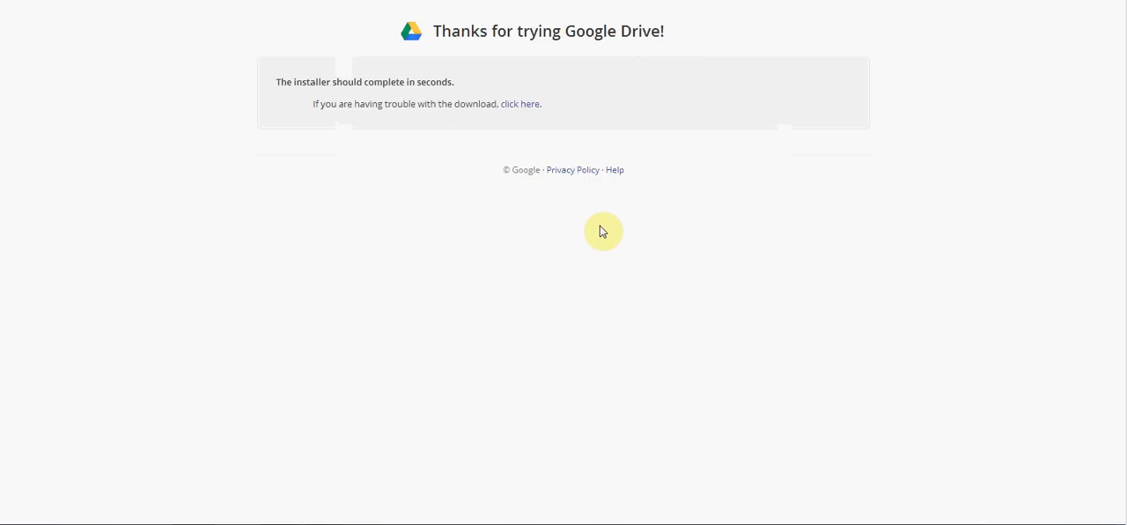
{"action": "mouse_move", "coordinate": [1091, 398]}
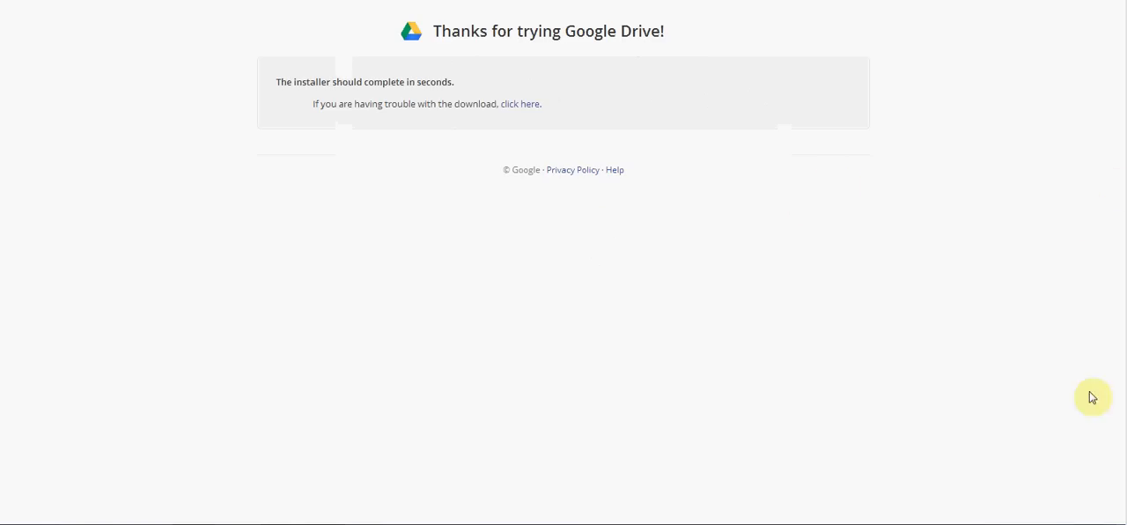
{"action": "mouse_move", "coordinate": [1091, 520]}
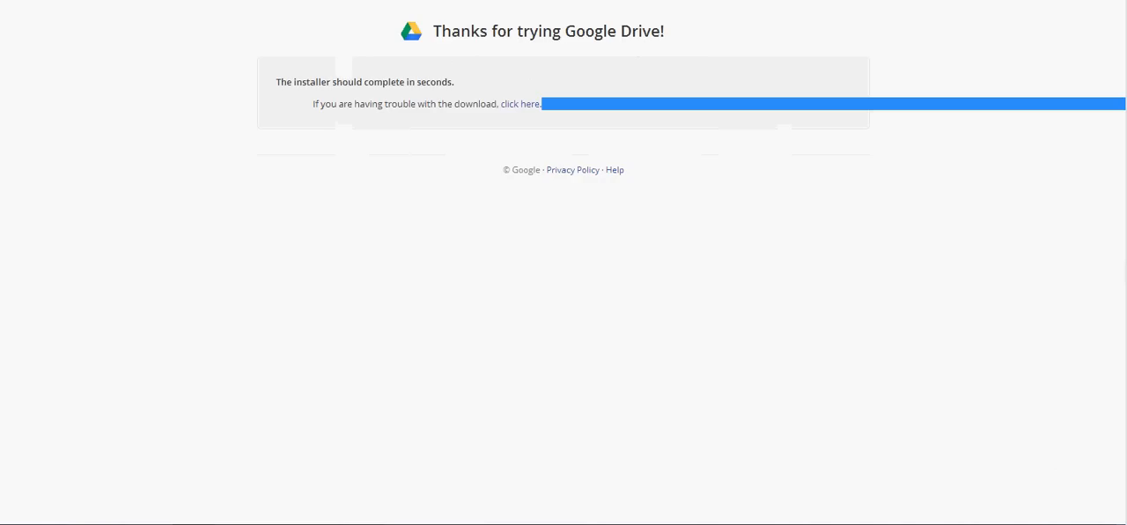
{"action": "mouse_move", "coordinate": [864, 208]}
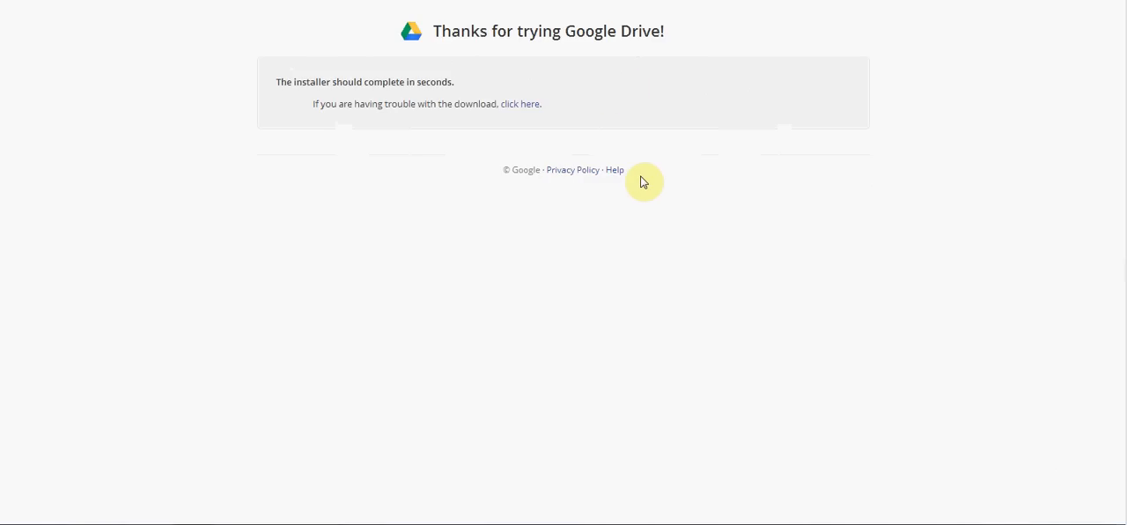
{"action": "mouse_move", "coordinate": [709, 168]}
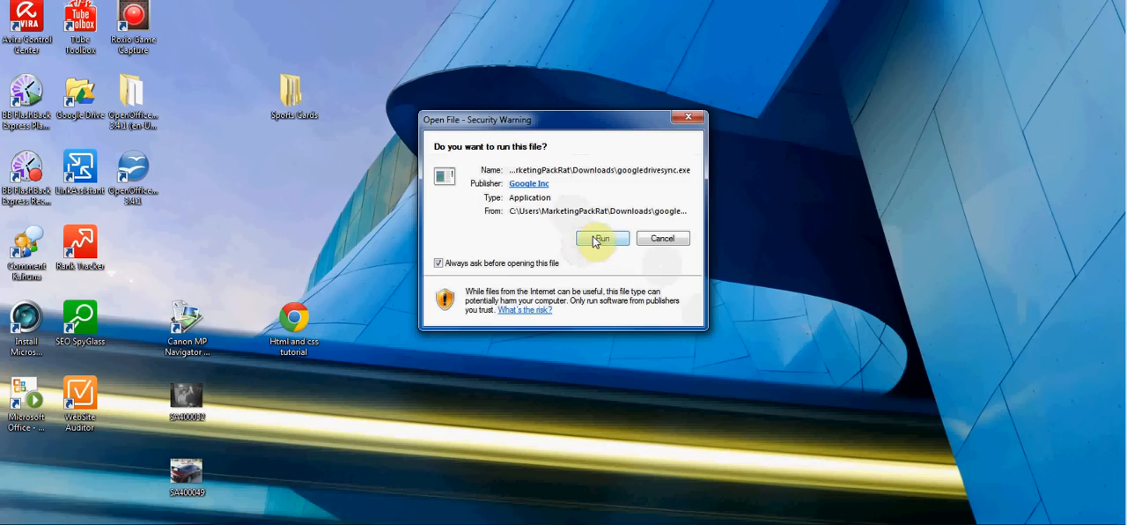
Run the downloaded Google Drive installer and close its 'Thanks for installing' window.
{"action": "left_click", "coordinate": [602, 239]}
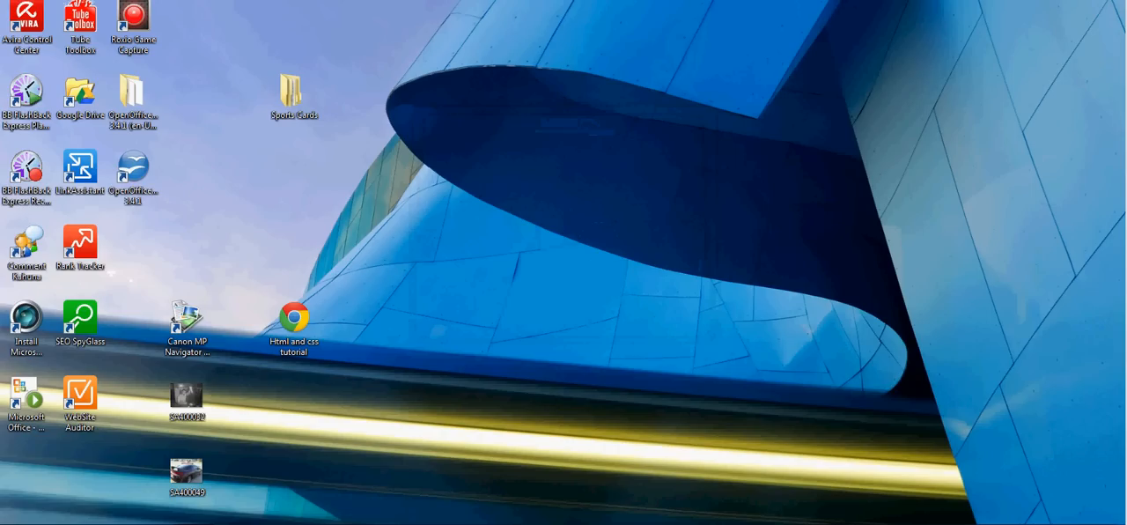
{"action": "double_click", "coordinate": [79, 98]}
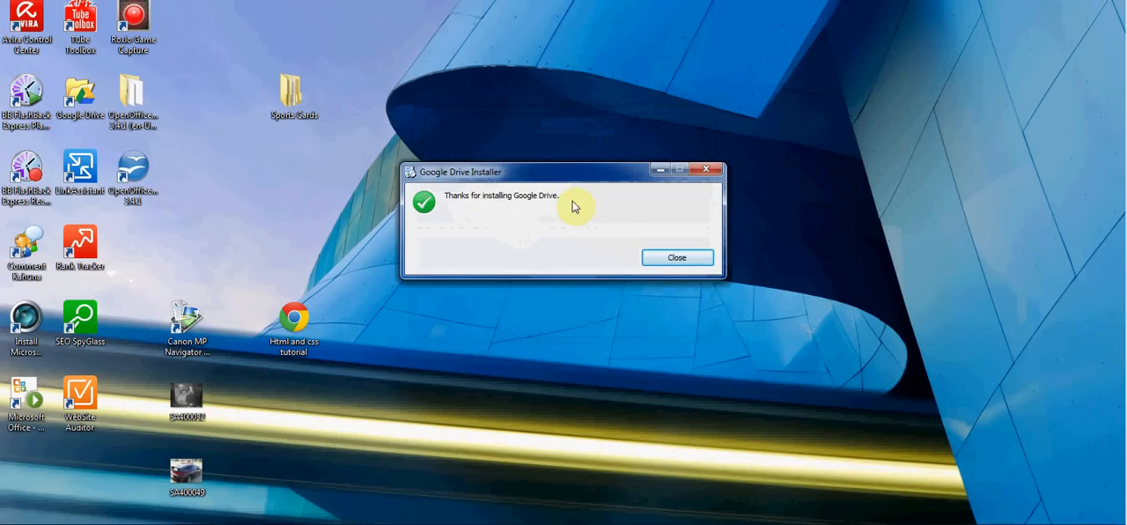
{"action": "left_click", "coordinate": [676, 257]}
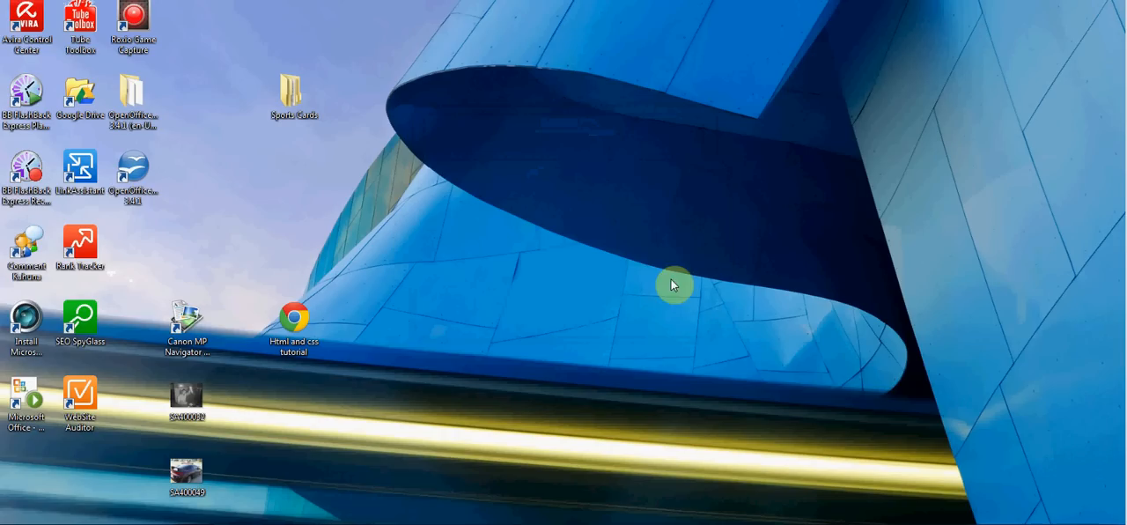
{"action": "mouse_move", "coordinate": [634, 216]}
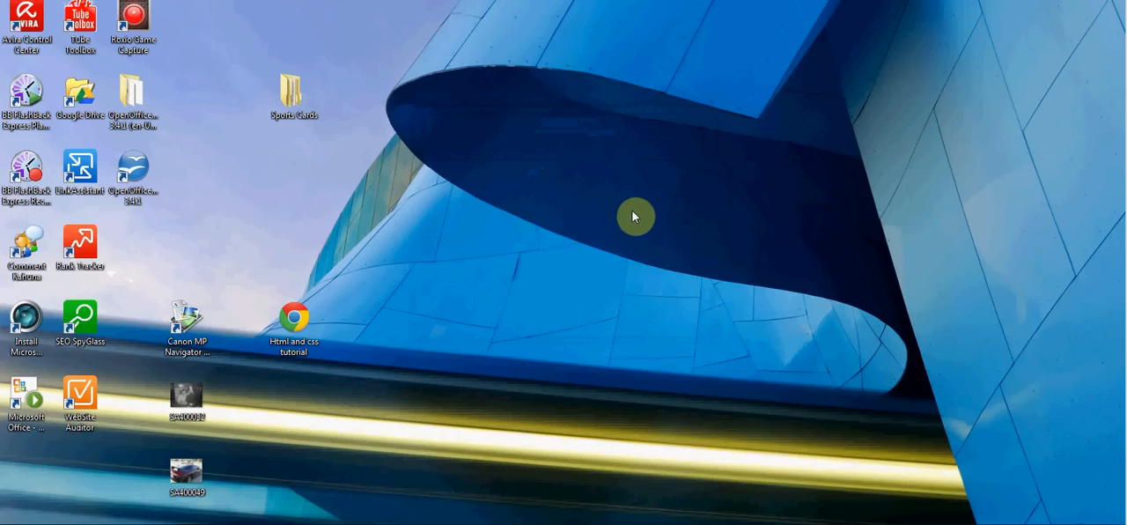
{"action": "left_click", "coordinate": [26, 97]}
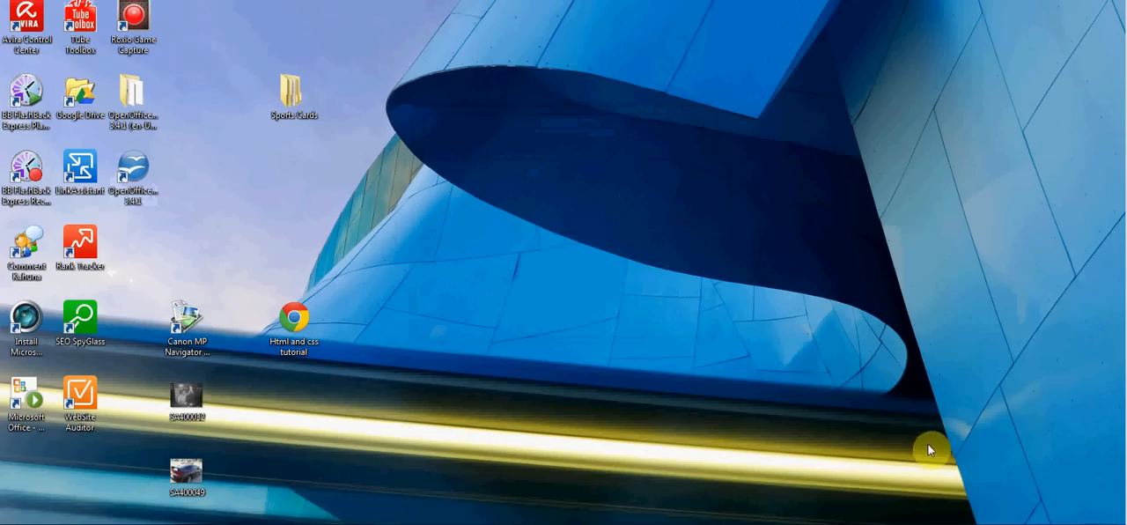
{"action": "left_click", "coordinate": [930, 451]}
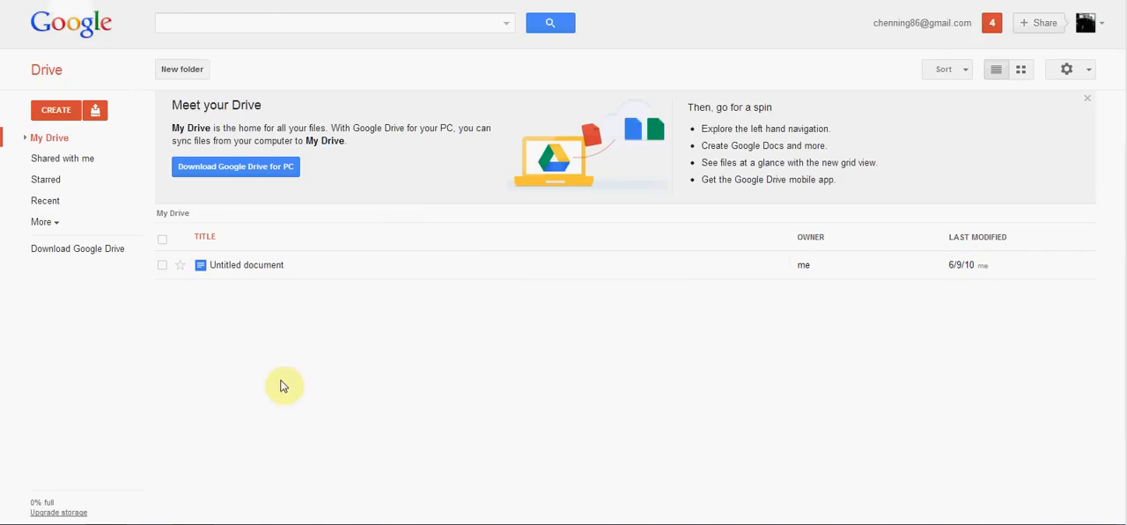
{"action": "mouse_move", "coordinate": [975, 95]}
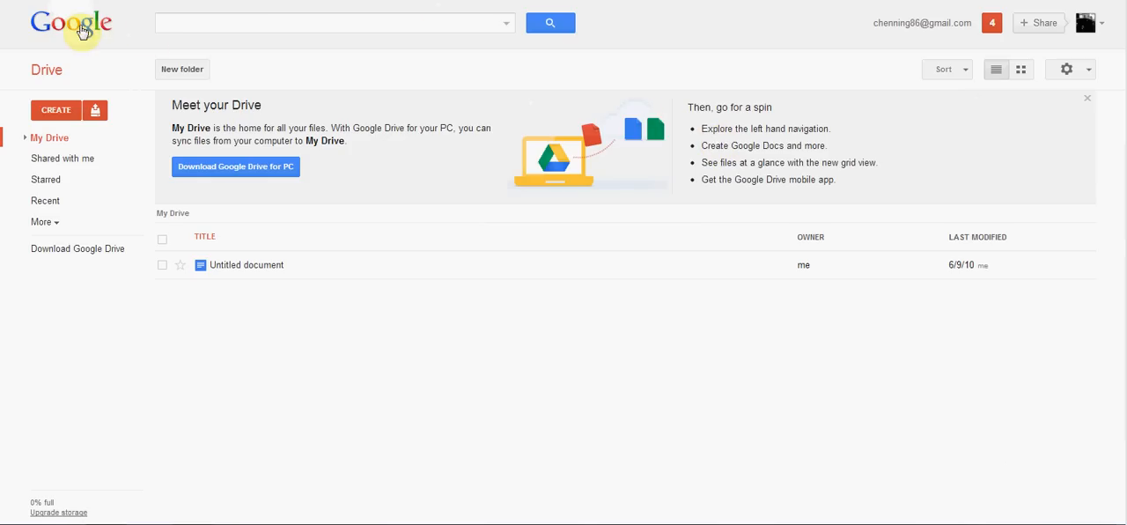
{"action": "mouse_move", "coordinate": [443, 64]}
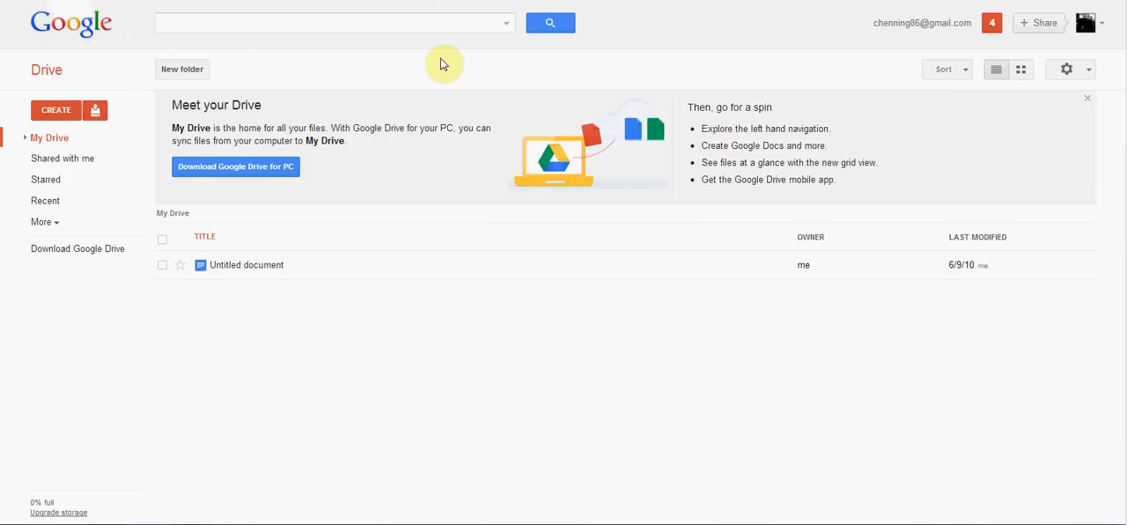
{"action": "mouse_move", "coordinate": [430, 78]}
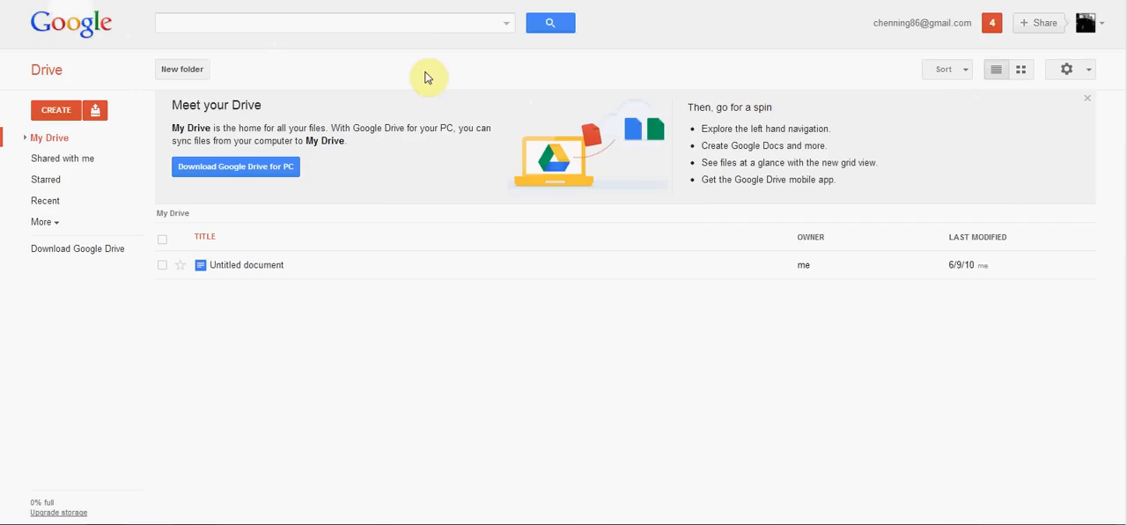
{"action": "mouse_move", "coordinate": [328, 95]}
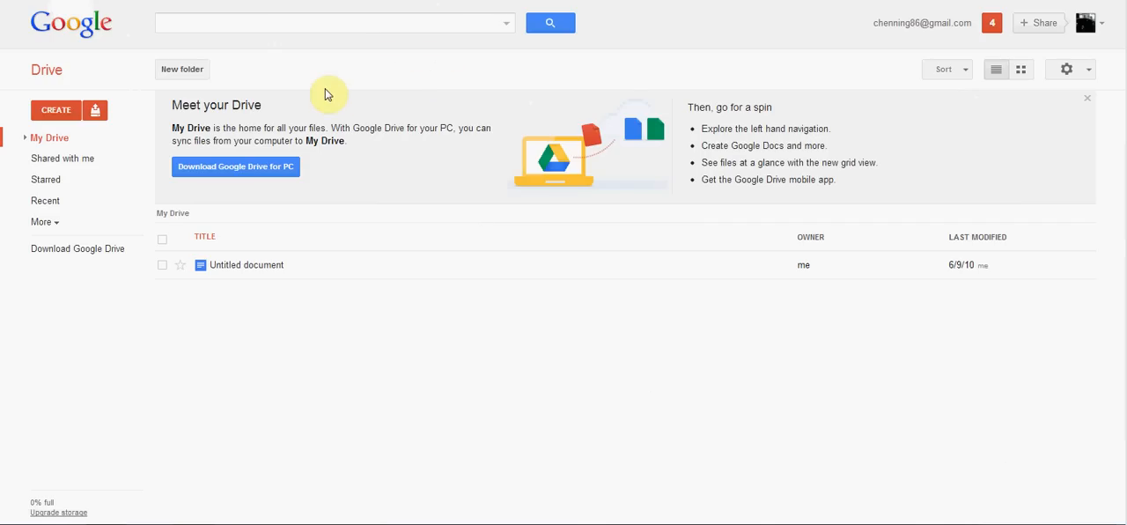
{"action": "mouse_move", "coordinate": [73, 176]}
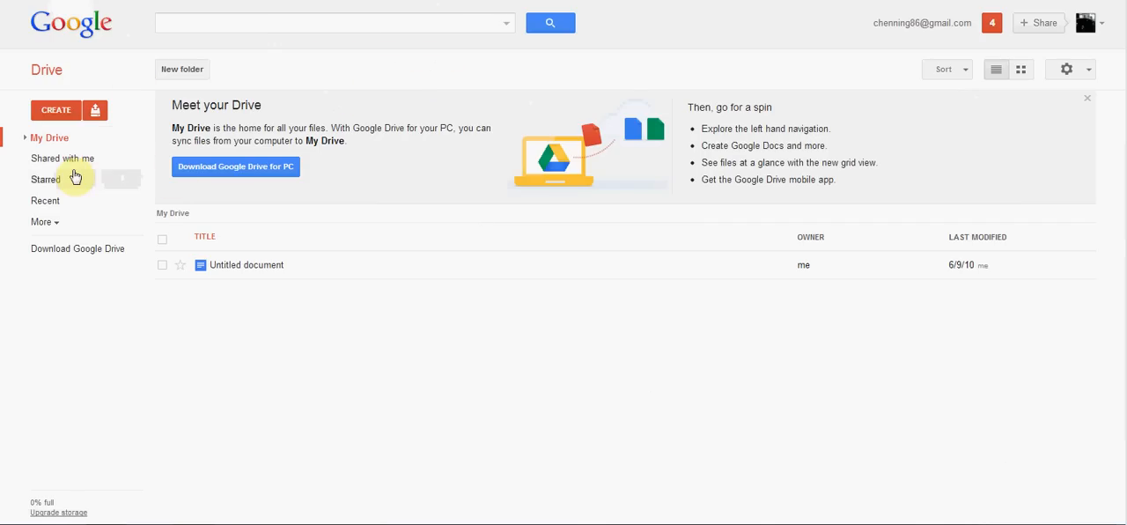
{"action": "mouse_move", "coordinate": [95, 109]}
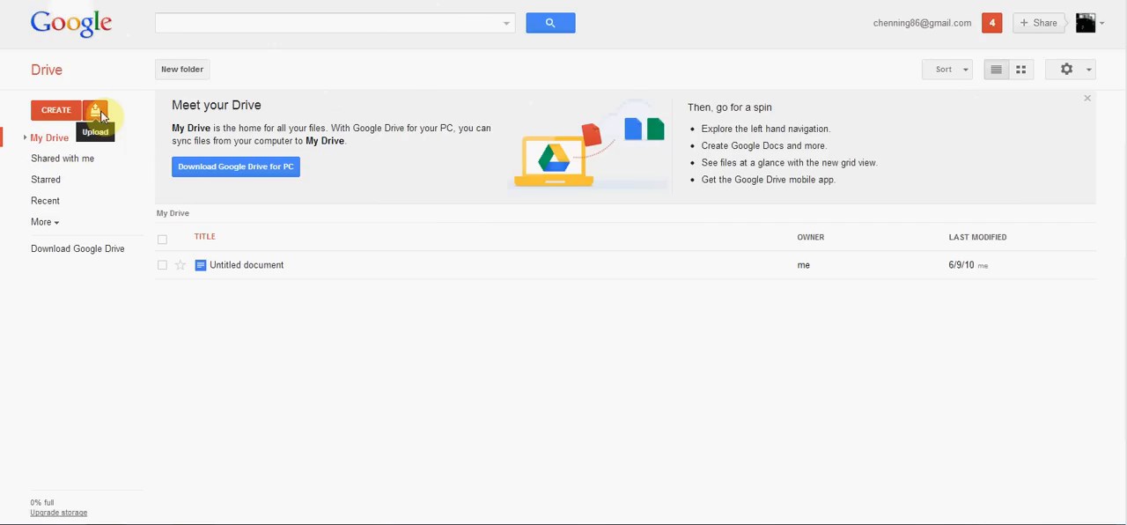
{"action": "mouse_move", "coordinate": [36, 112]}
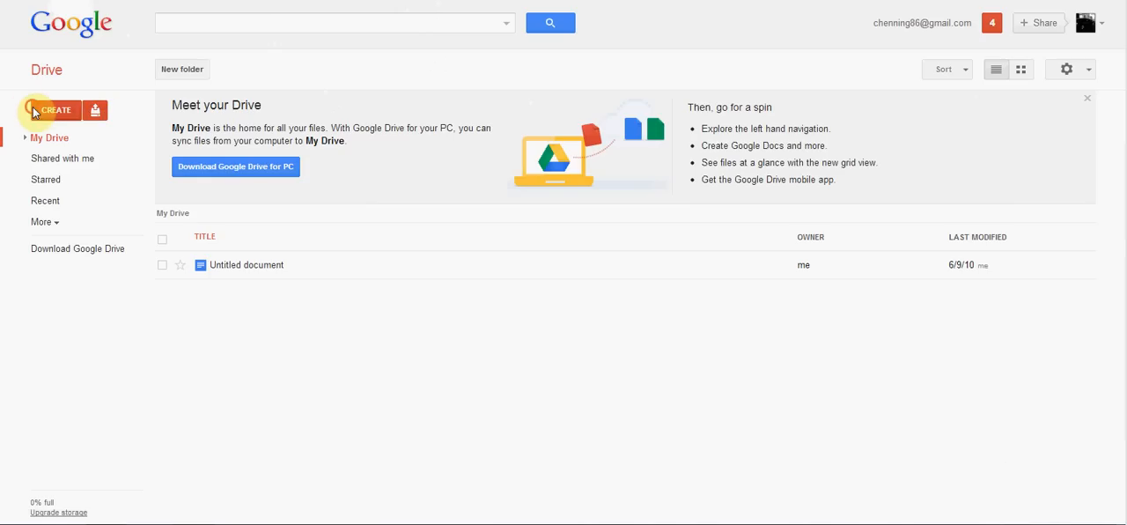
Start a file upload from the computer into My Drive via the Upload button.
{"action": "left_click", "coordinate": [57, 109]}
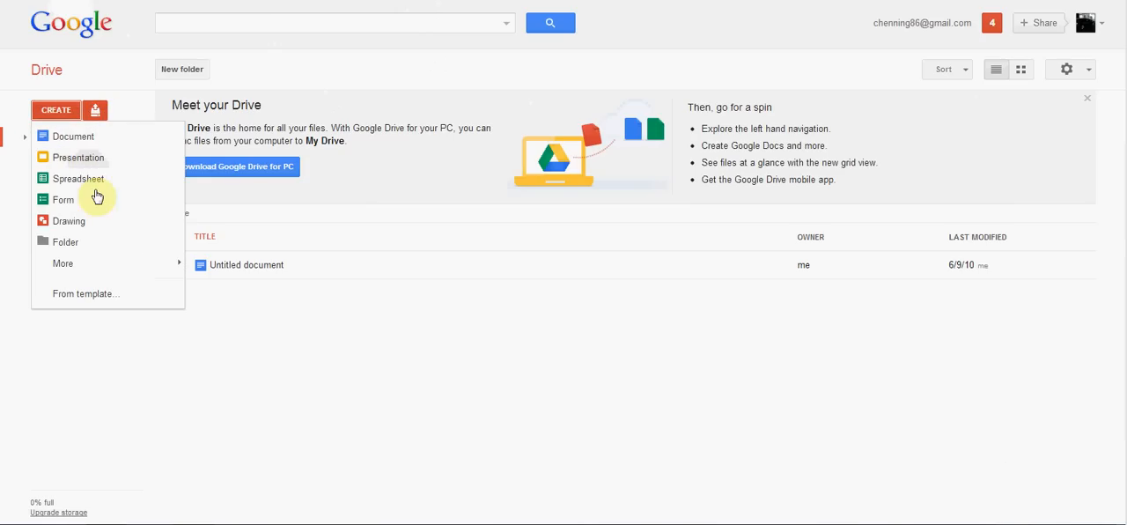
{"action": "mouse_move", "coordinate": [85, 243]}
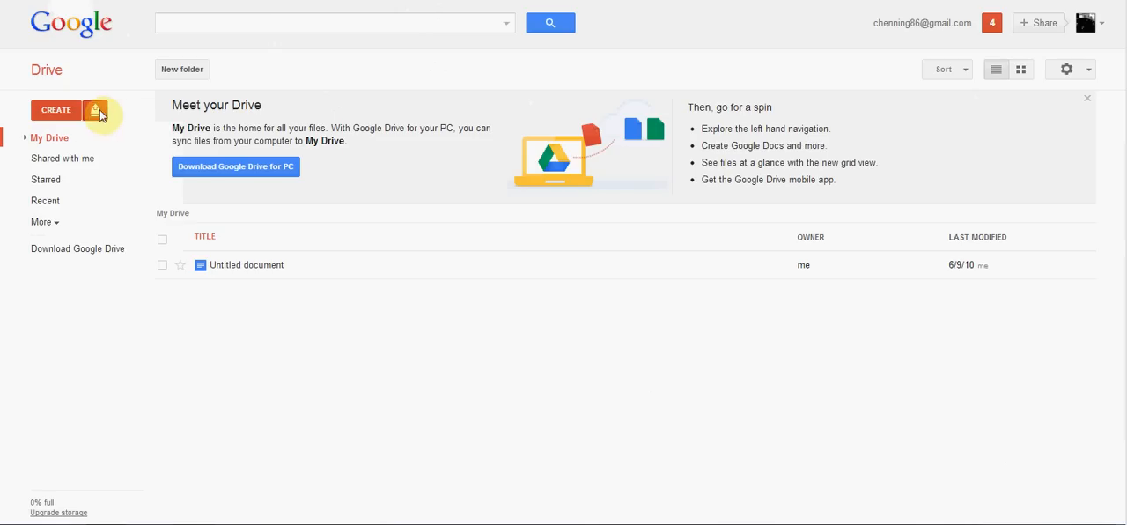
{"action": "left_click", "coordinate": [95, 109]}
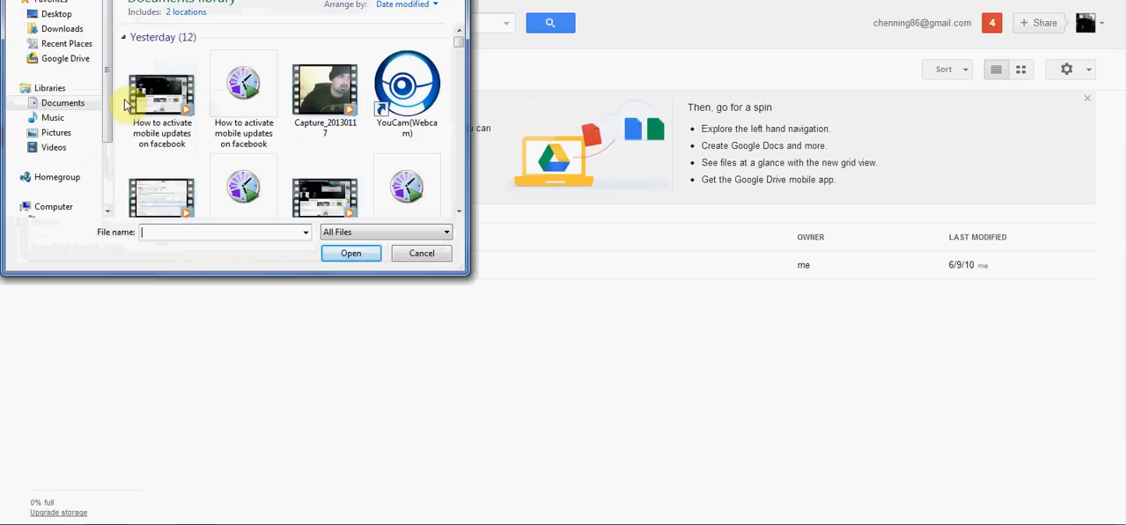
Pick the 'How to activate mobile updates on facebook' video and send it for upload.
{"action": "left_click", "coordinate": [162, 97]}
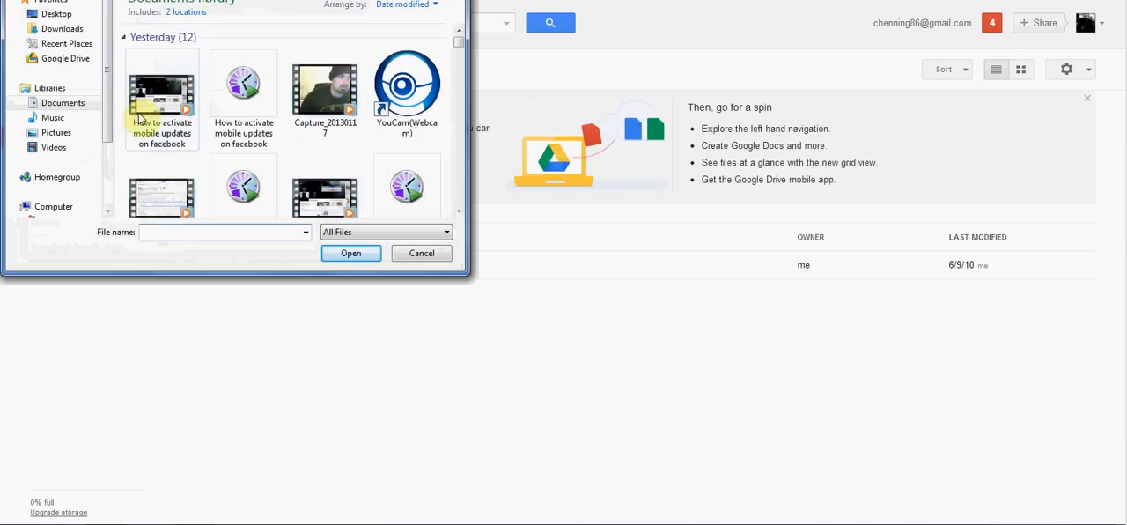
{"action": "left_click", "coordinate": [162, 97]}
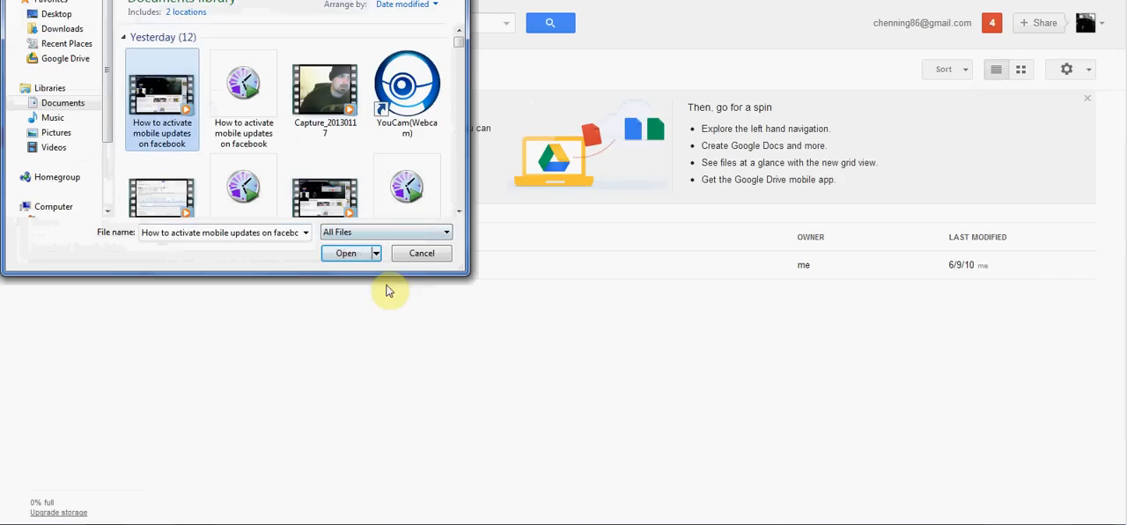
{"action": "left_click", "coordinate": [345, 254]}
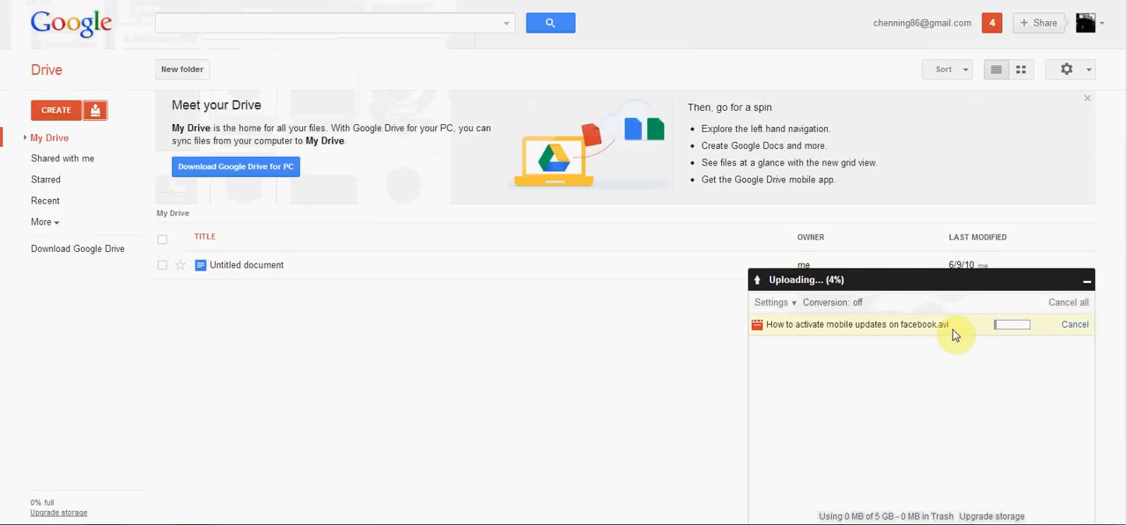
{"action": "mouse_move", "coordinate": [965, 319]}
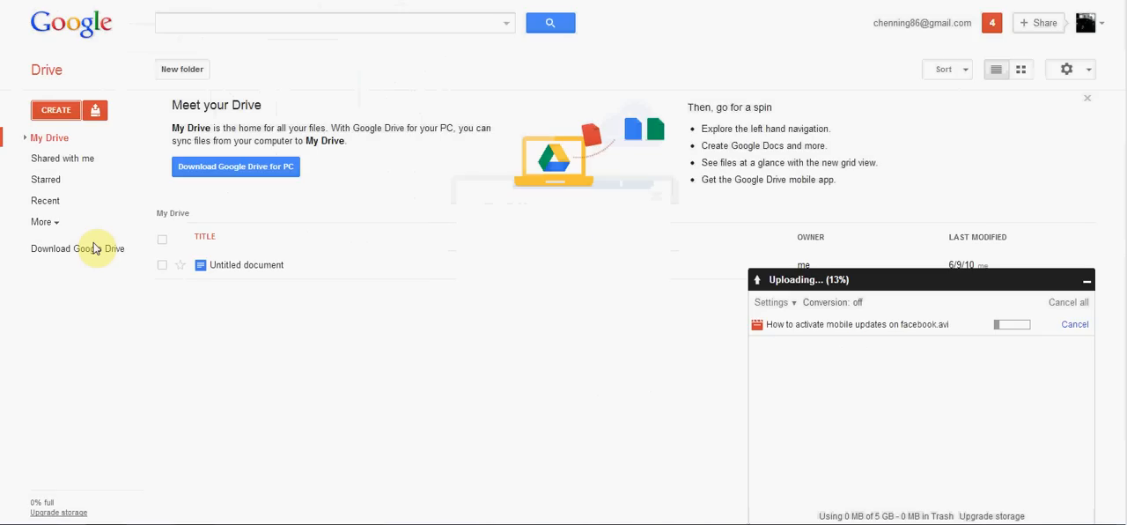
Expand the extra sidebar sections while the video upload climbs past 10%.
{"action": "left_click", "coordinate": [42, 222]}
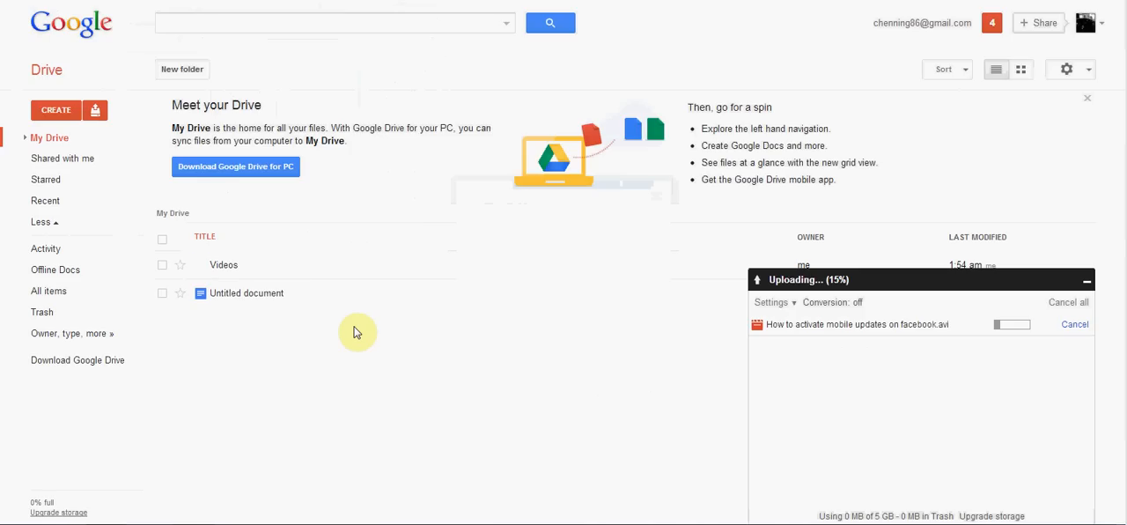
{"action": "mouse_move", "coordinate": [624, 292]}
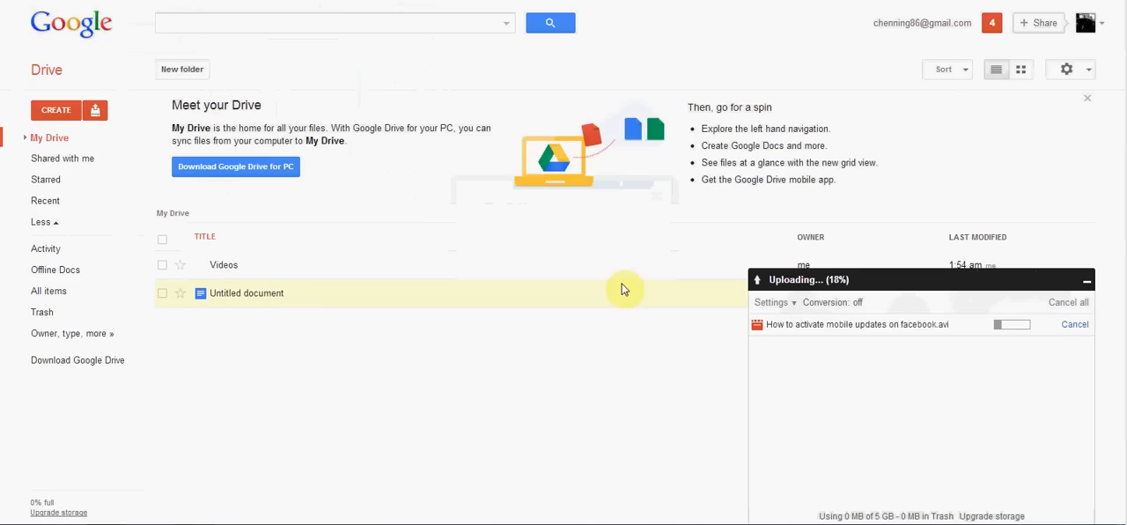
{"action": "mouse_move", "coordinate": [222, 264]}
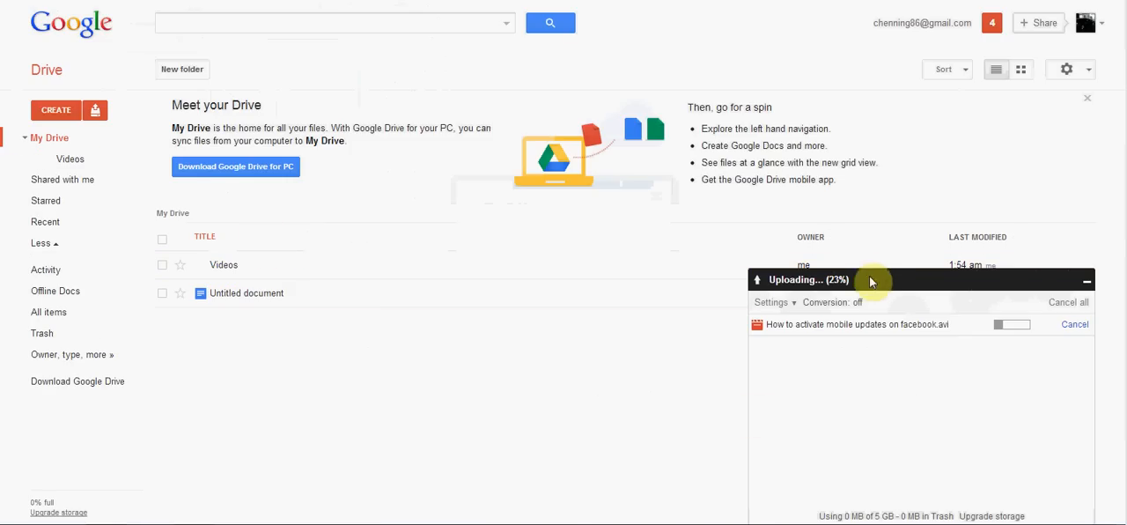
{"action": "mouse_move", "coordinate": [127, 167]}
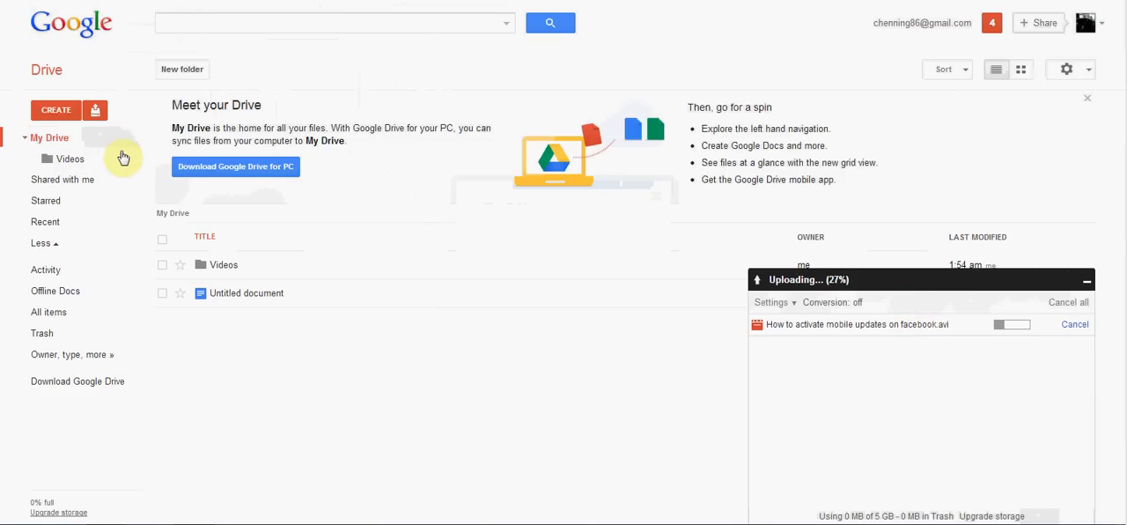
{"action": "mouse_move", "coordinate": [123, 202]}
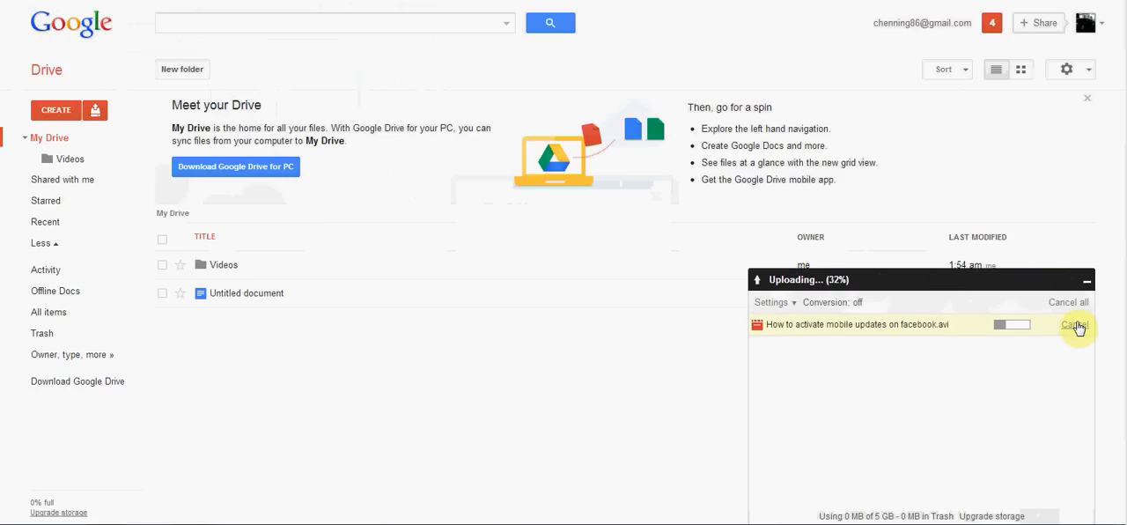
Cancel the video upload at 32% and close the upload panel, keeping the Videos folder.
{"action": "left_click", "coordinate": [1075, 324]}
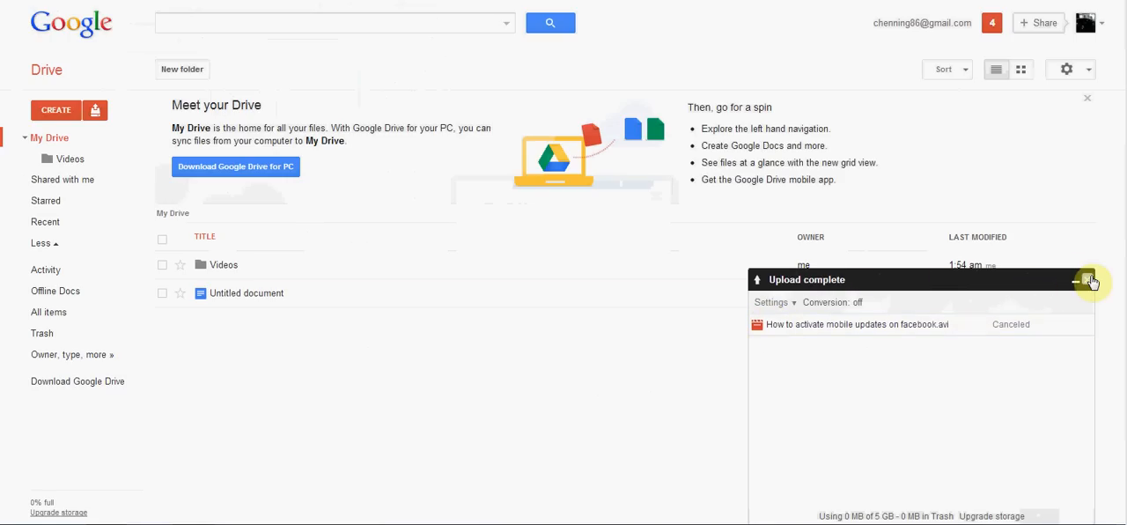
{"action": "left_click", "coordinate": [1090, 280]}
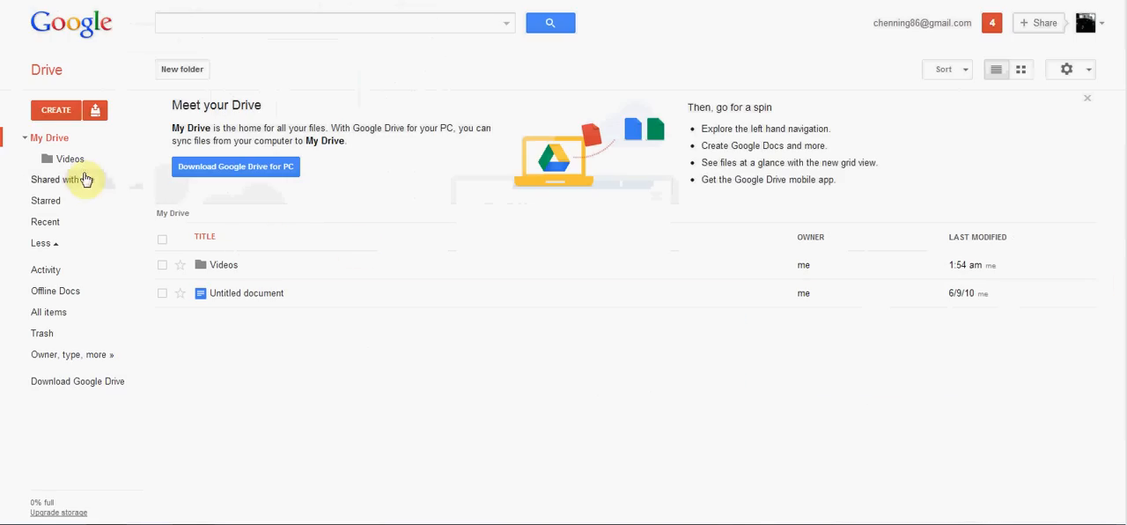
{"action": "mouse_move", "coordinate": [69, 109]}
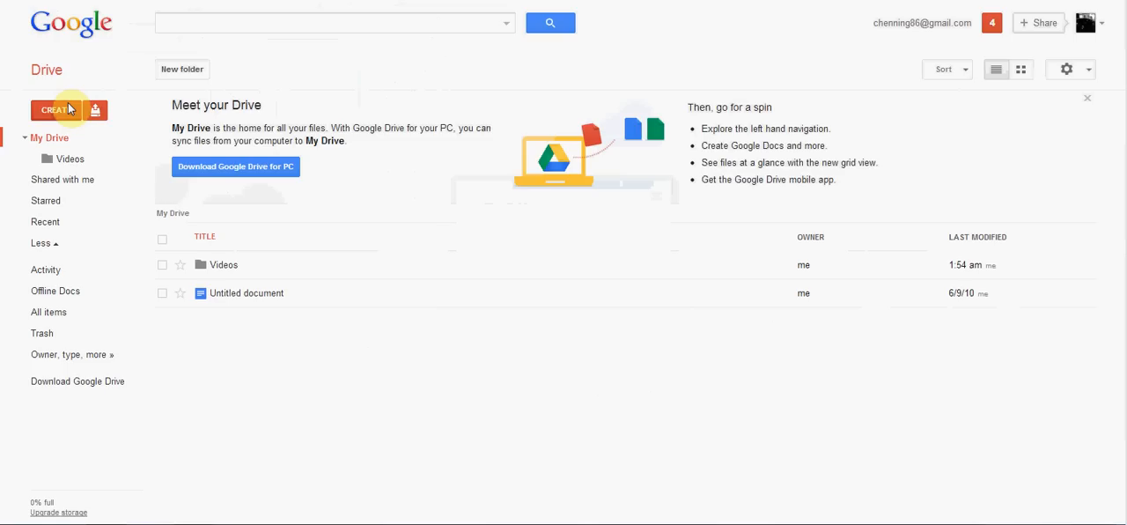
{"action": "mouse_move", "coordinate": [95, 183]}
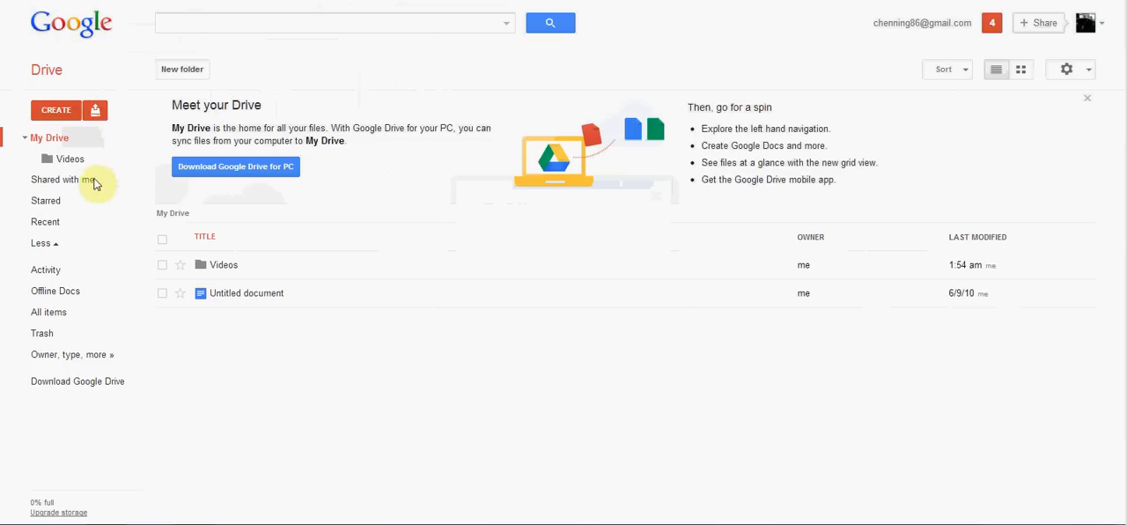
{"action": "mouse_move", "coordinate": [944, 70]}
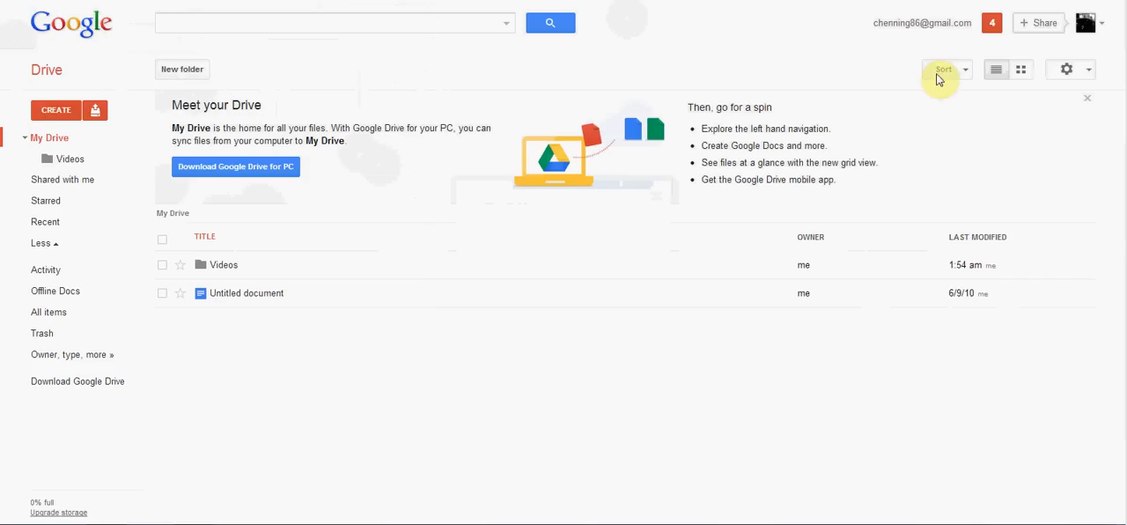
{"action": "mouse_move", "coordinate": [88, 271]}
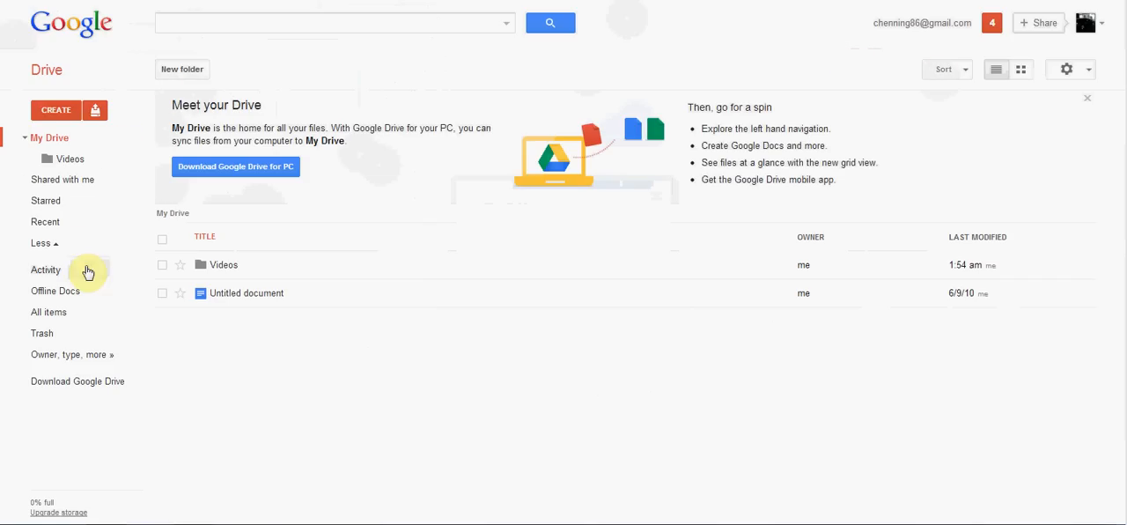
{"action": "mouse_move", "coordinate": [64, 214]}
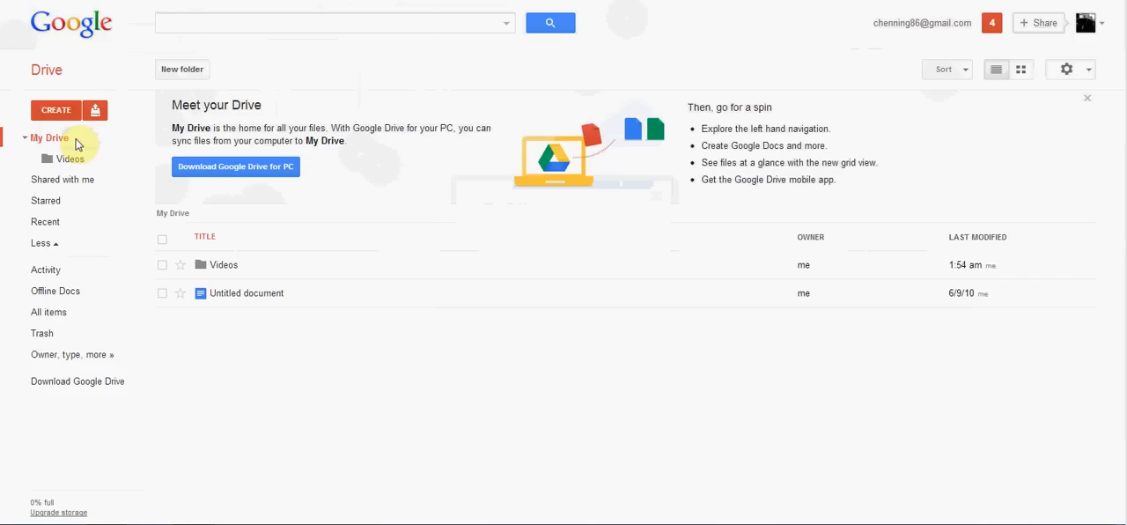
{"action": "mouse_move", "coordinate": [227, 321]}
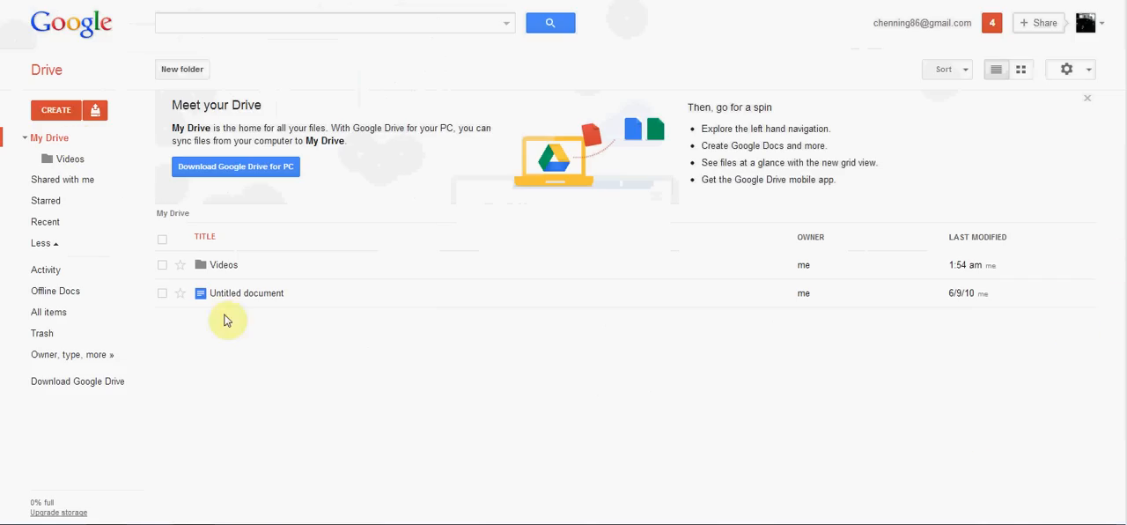
{"action": "mouse_move", "coordinate": [185, 320]}
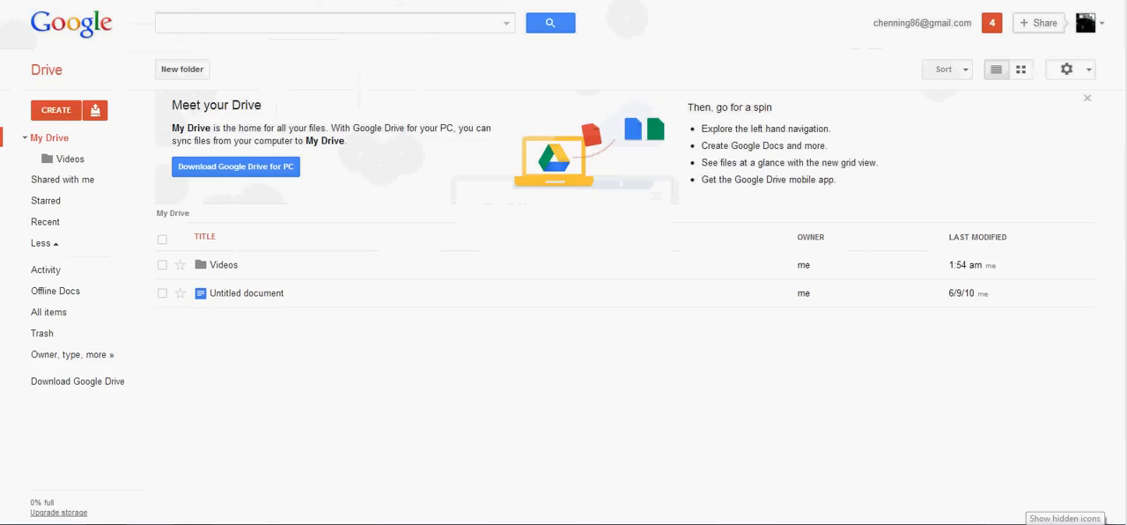
Reveal the hidden notification-area icons in the Windows taskbar.
{"action": "left_click", "coordinate": [1063, 517]}
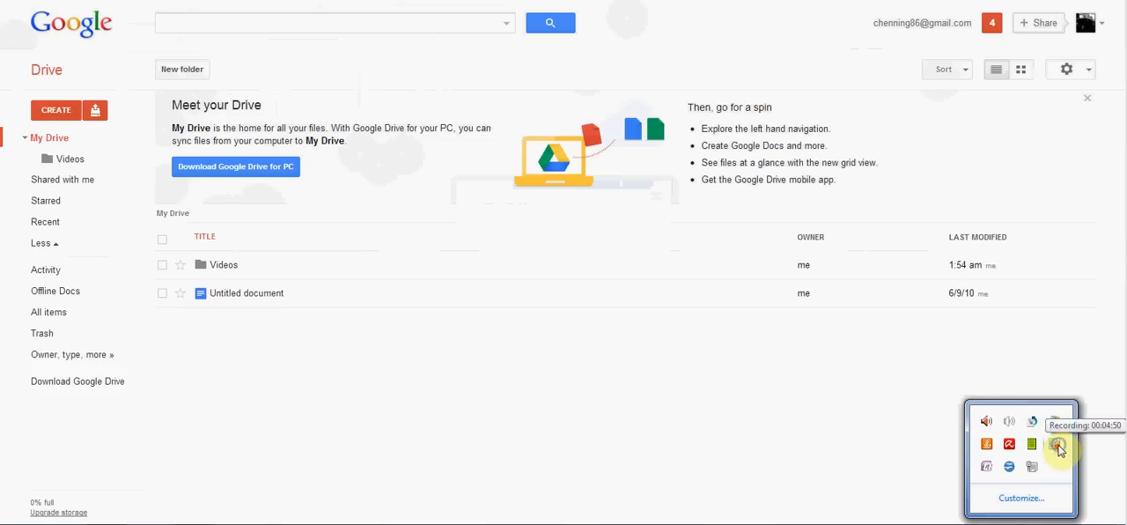